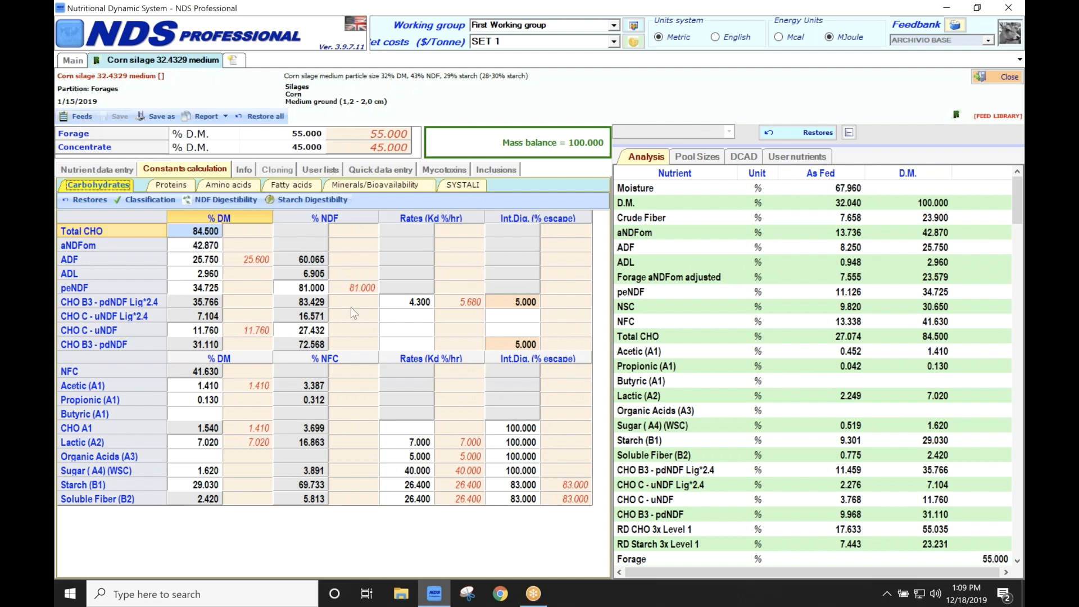
{"action": "mouse_move", "coordinate": [288, 335]}
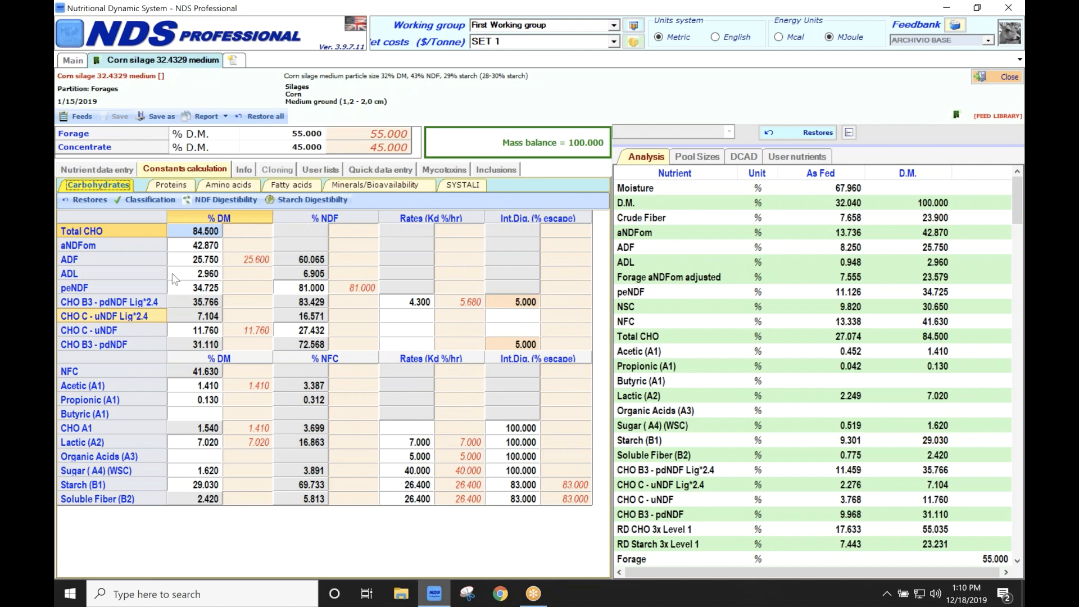
{"action": "mouse_move", "coordinate": [163, 316]}
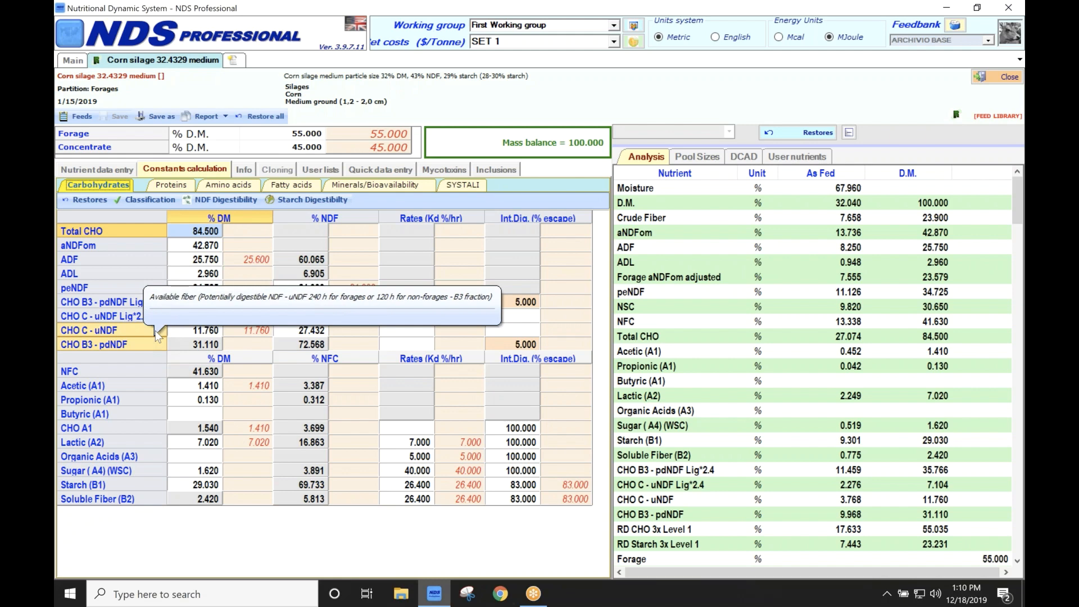
{"action": "mouse_move", "coordinate": [158, 334]}
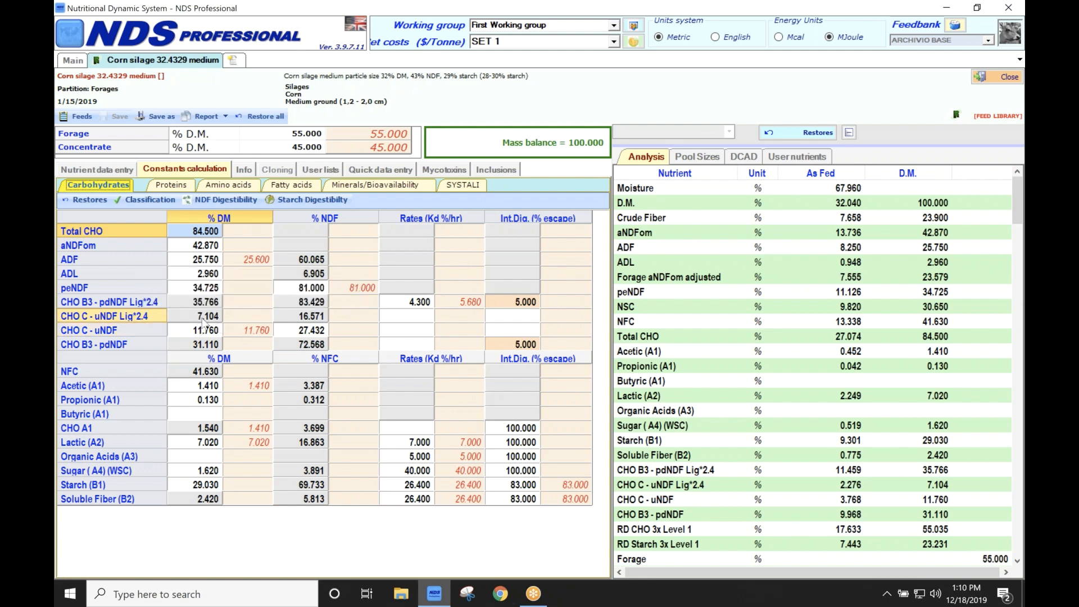
{"action": "mouse_move", "coordinate": [190, 329]}
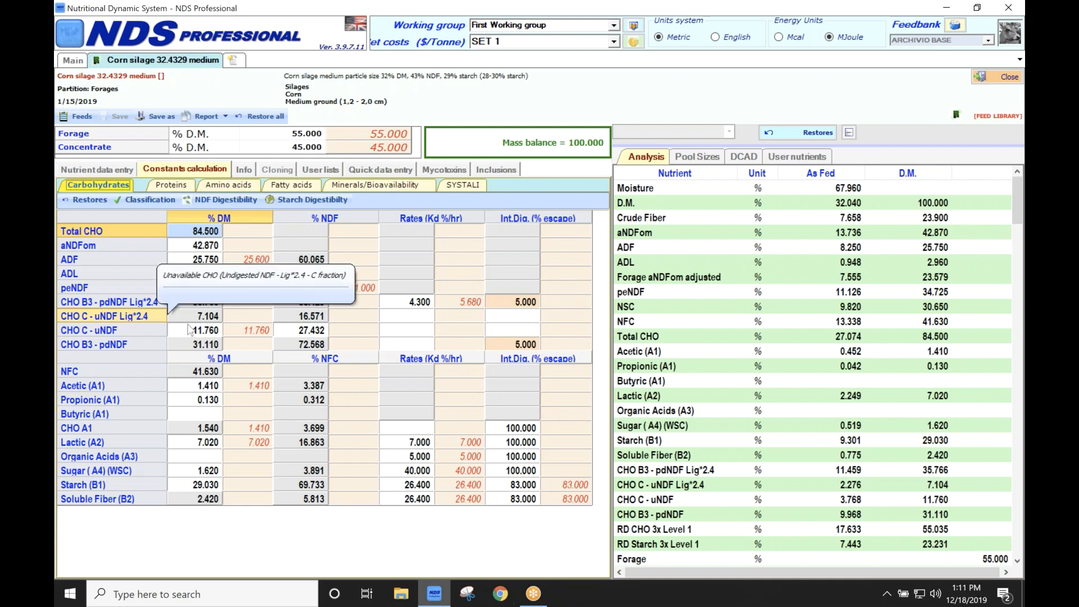
{"action": "mouse_move", "coordinate": [191, 331]}
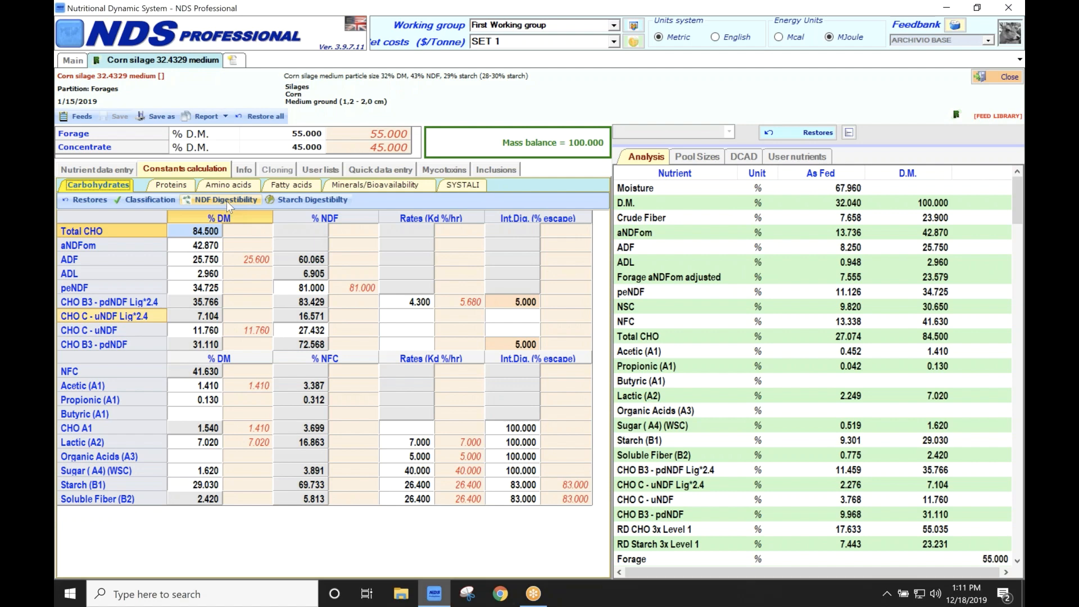
{"action": "mouse_move", "coordinate": [224, 200]}
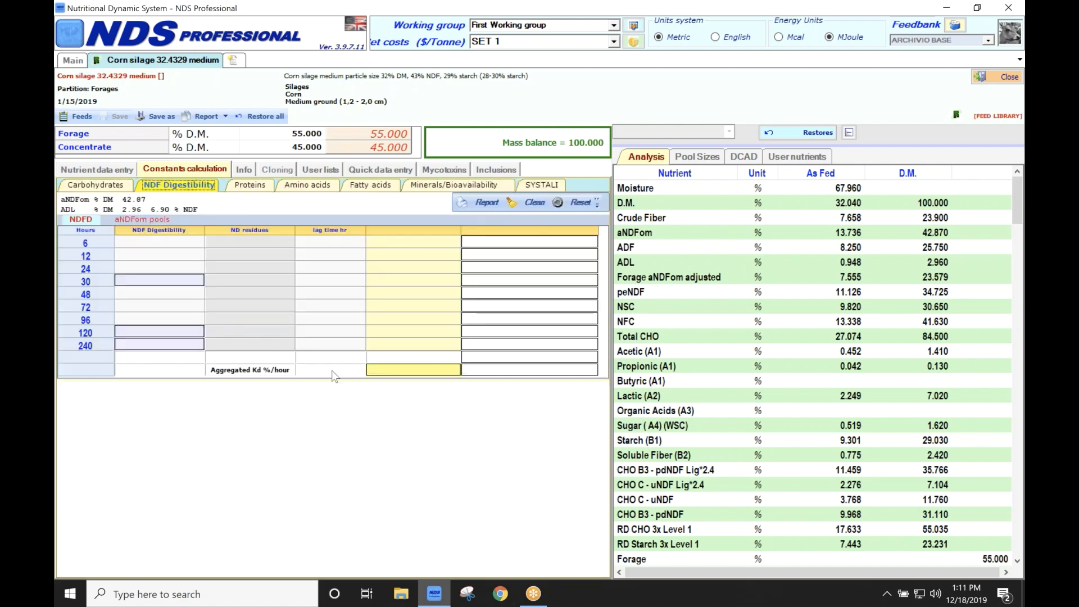
{"action": "left_click", "coordinate": [85, 243]}
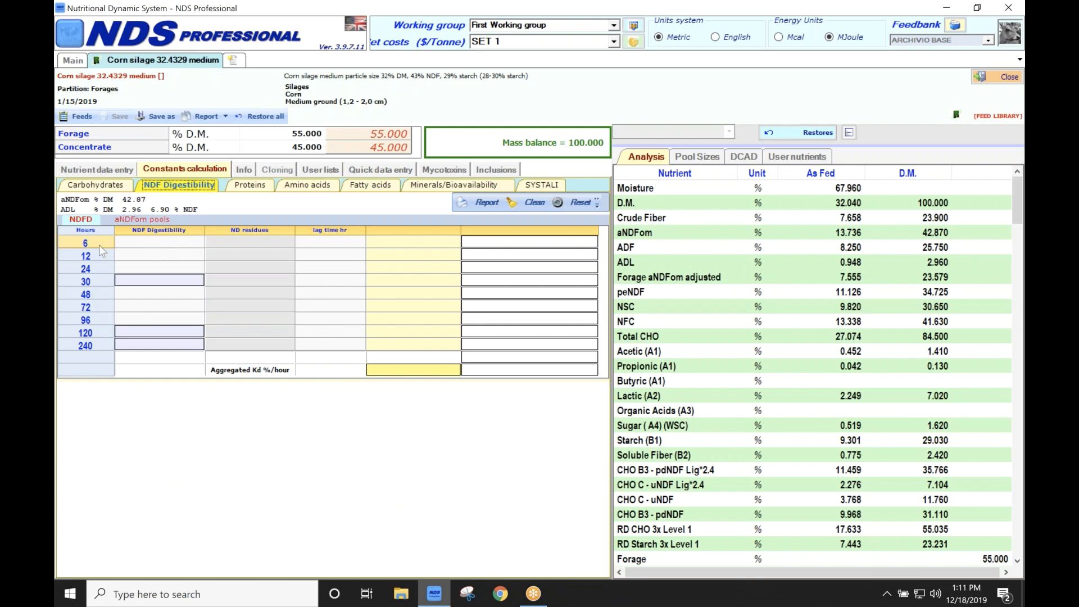
{"action": "mouse_move", "coordinate": [102, 267]}
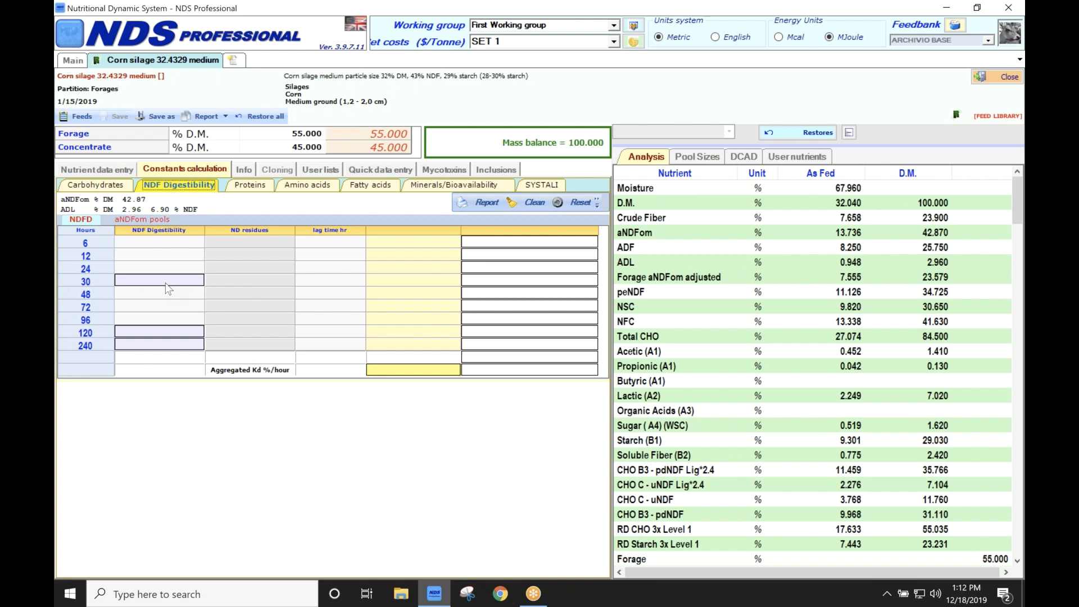
{"action": "mouse_move", "coordinate": [168, 289]}
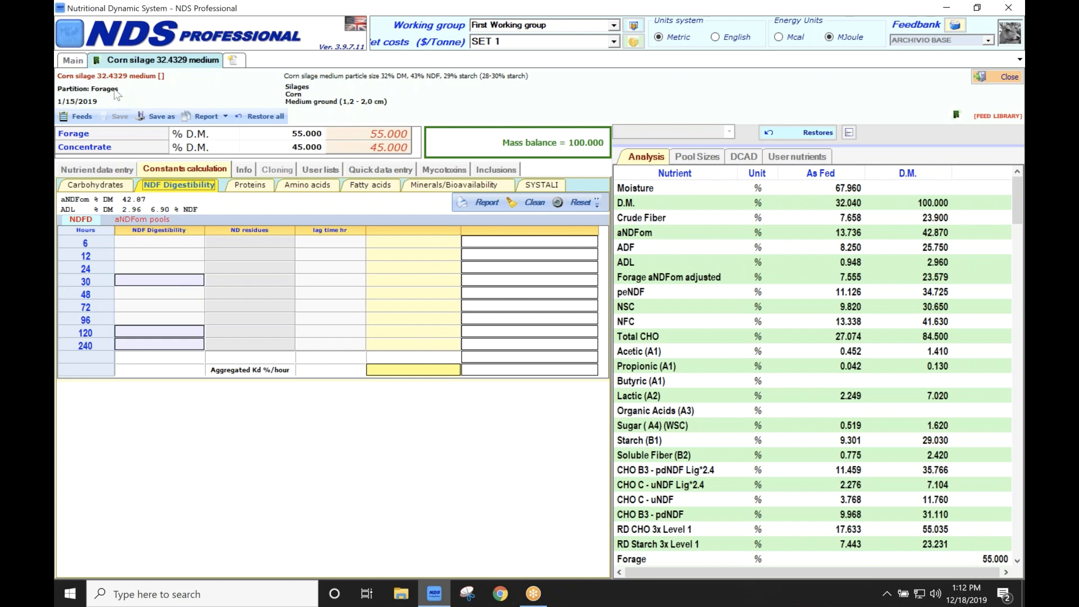
{"action": "mouse_move", "coordinate": [177, 280]}
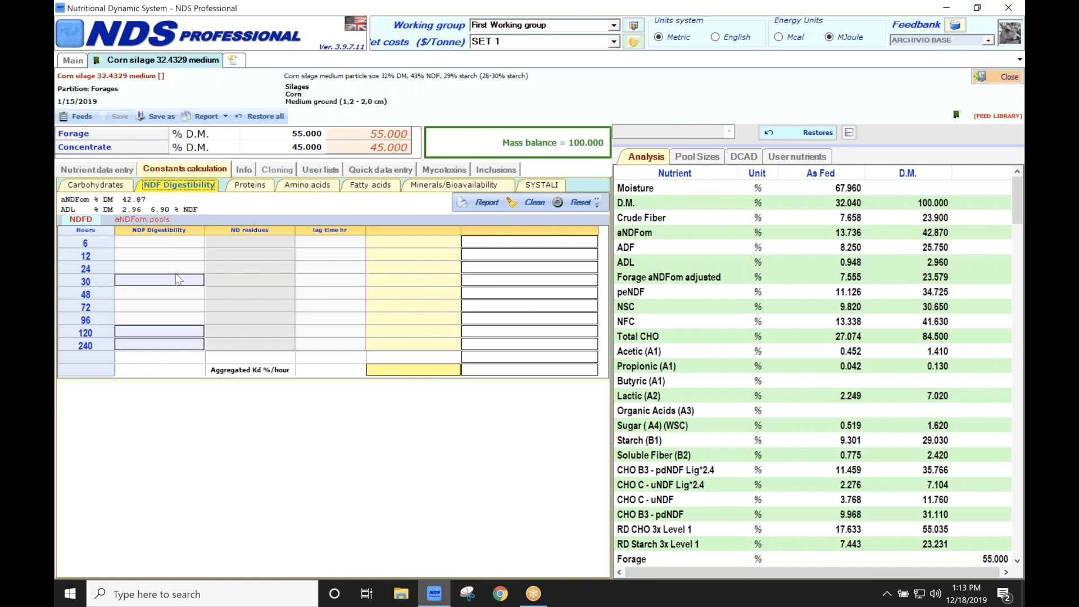
{"action": "mouse_move", "coordinate": [172, 286]}
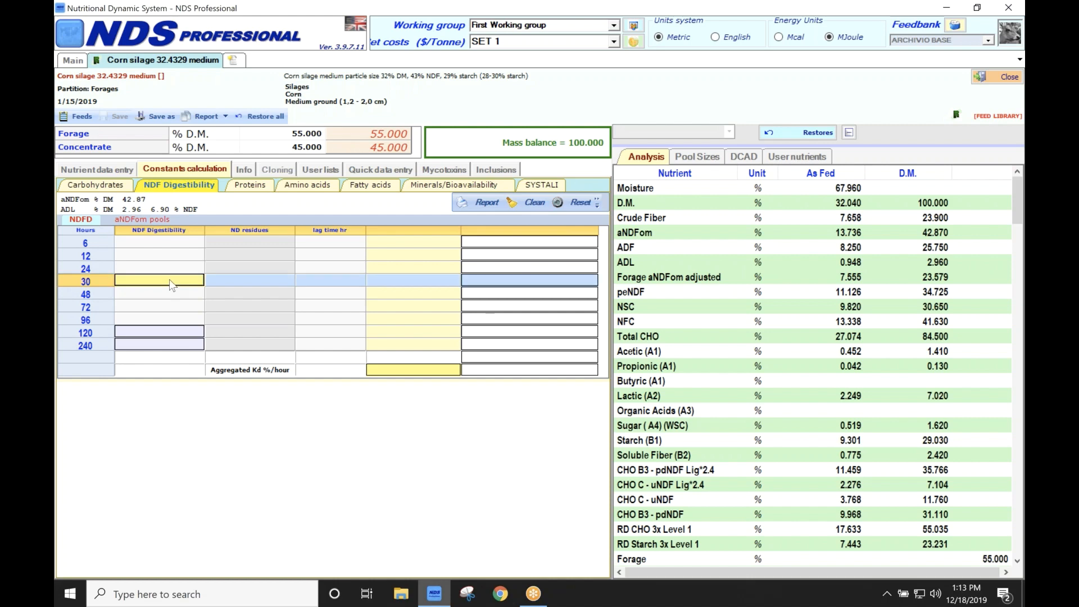
Enter NDF digestibilities of 70.7 at 30 h and 84.6 at 120 h
{"action": "type", "text": "70.700"}
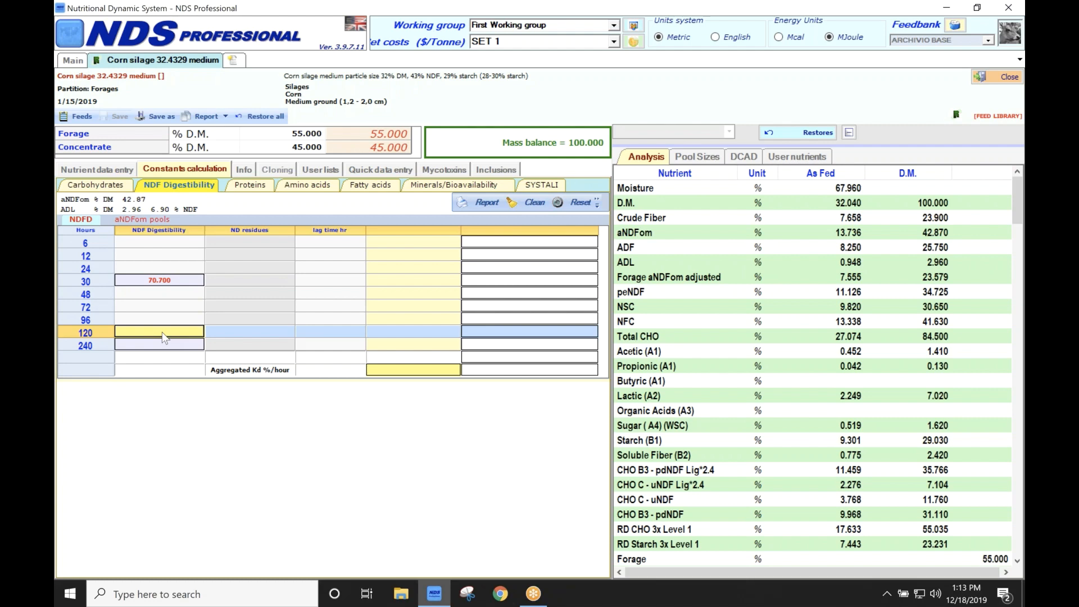
{"action": "type", "text": "84.600"}
{"action": "left_click", "coordinate": [159, 344]}
{"action": "type", "text": "88.300"}
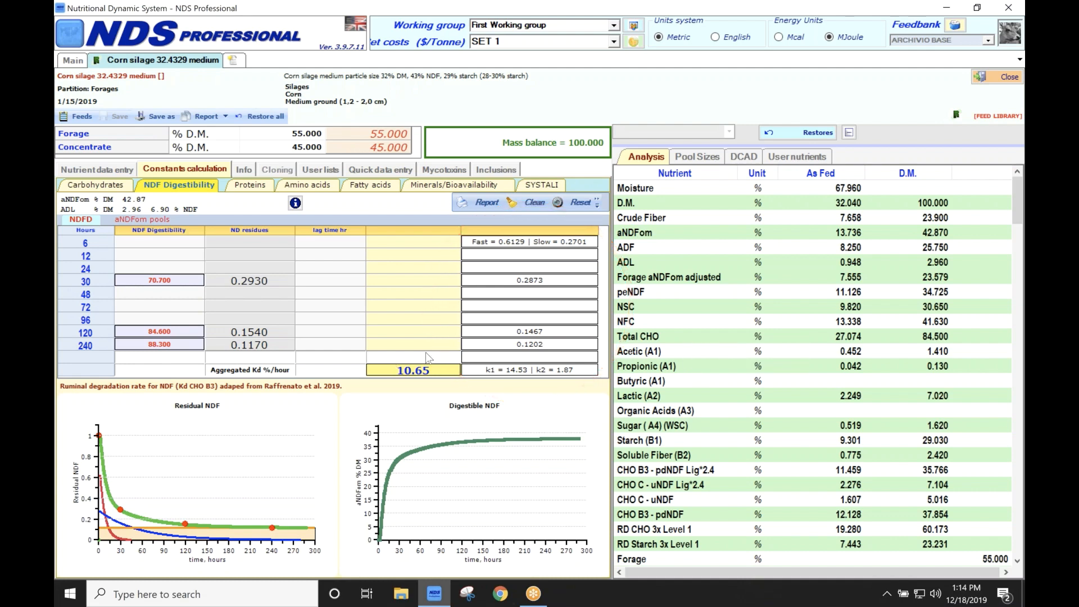
{"action": "mouse_move", "coordinate": [427, 255]}
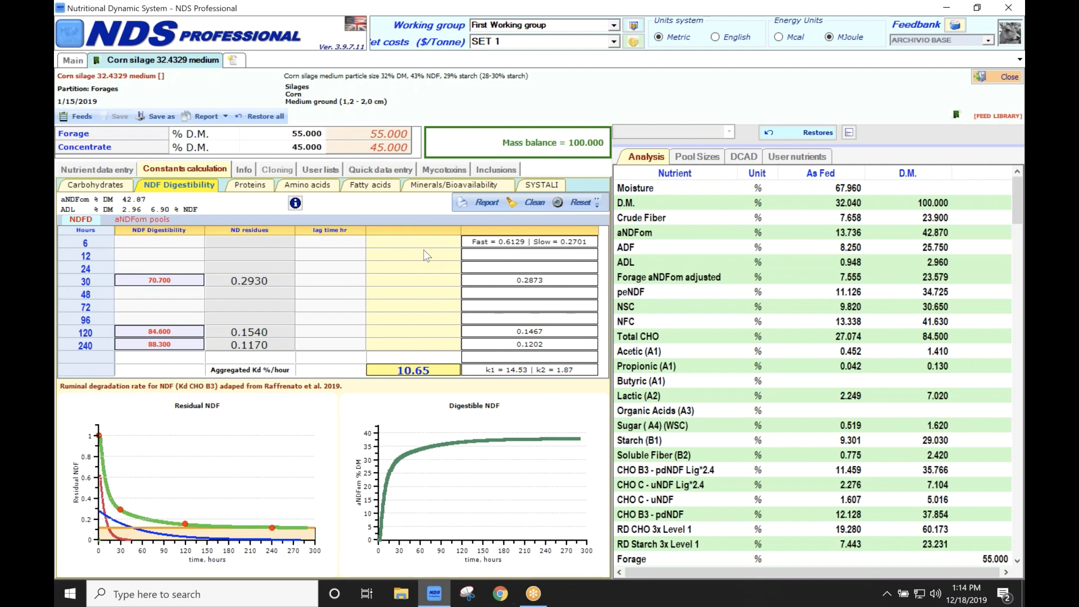
{"action": "mouse_move", "coordinate": [563, 254]}
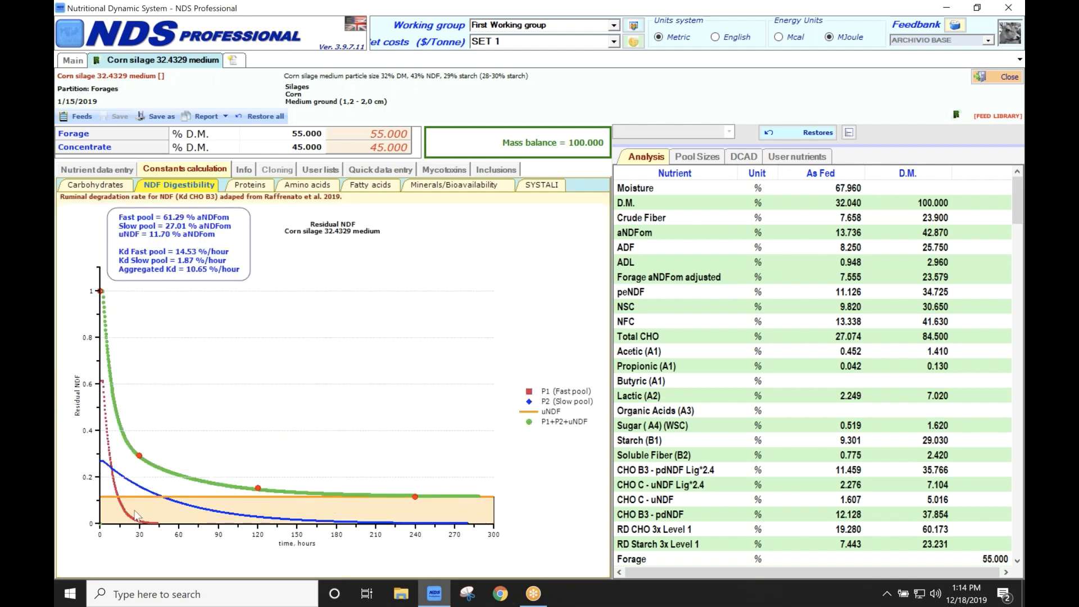
{"action": "mouse_move", "coordinate": [104, 466]}
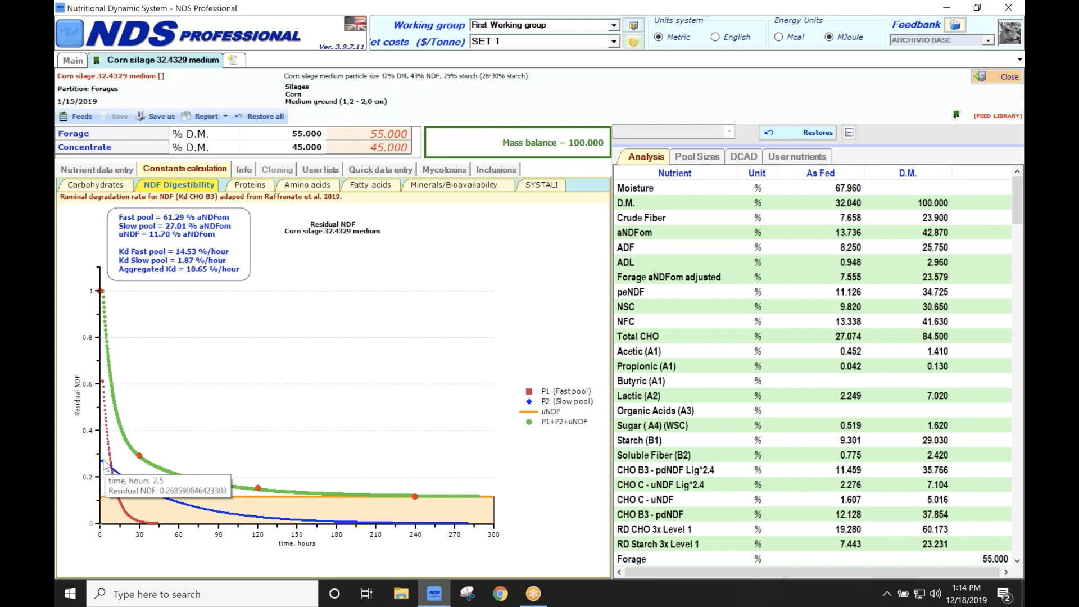
{"action": "mouse_move", "coordinate": [220, 517]}
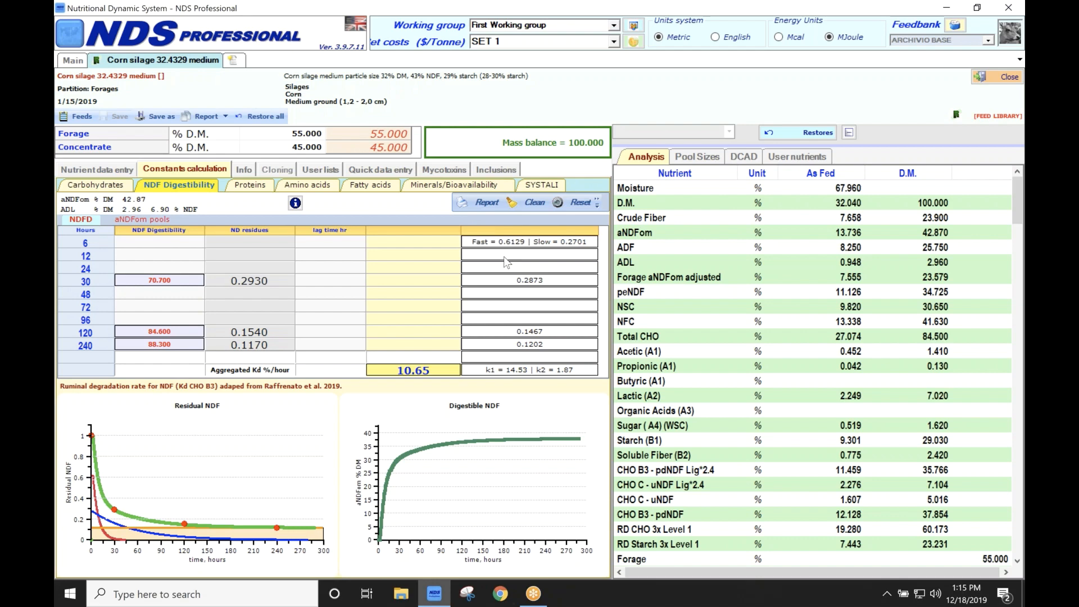
{"action": "mouse_move", "coordinate": [545, 245]}
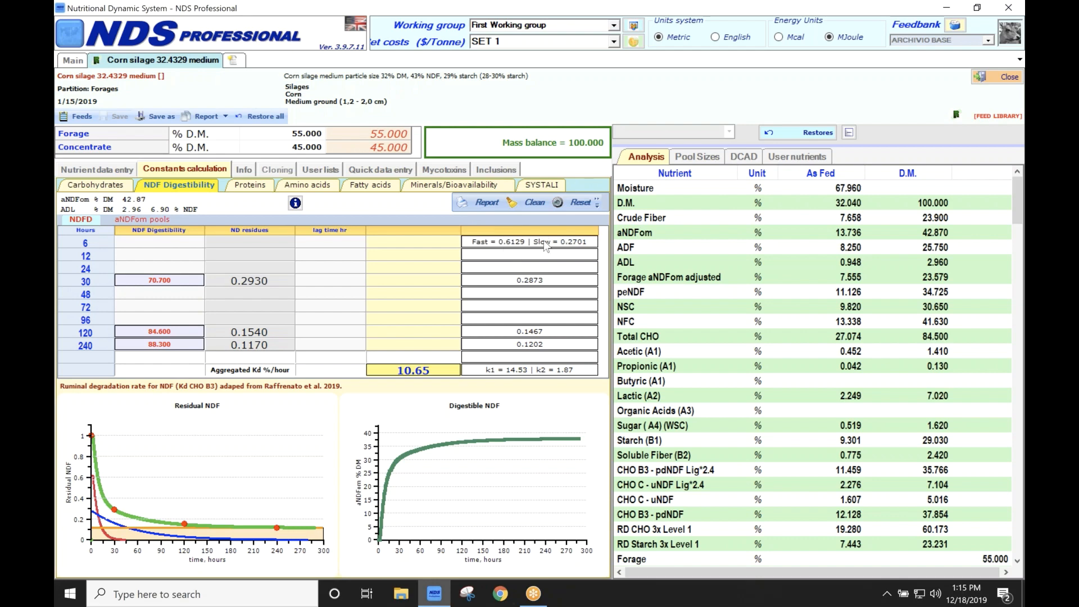
{"action": "mouse_move", "coordinate": [564, 249]}
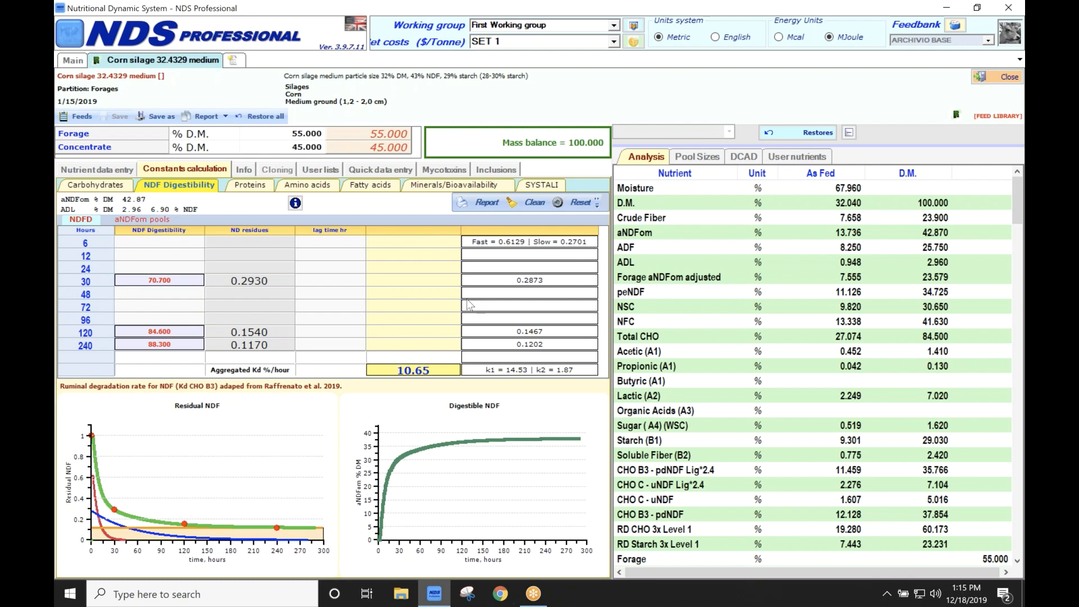
{"action": "mouse_move", "coordinate": [525, 252]}
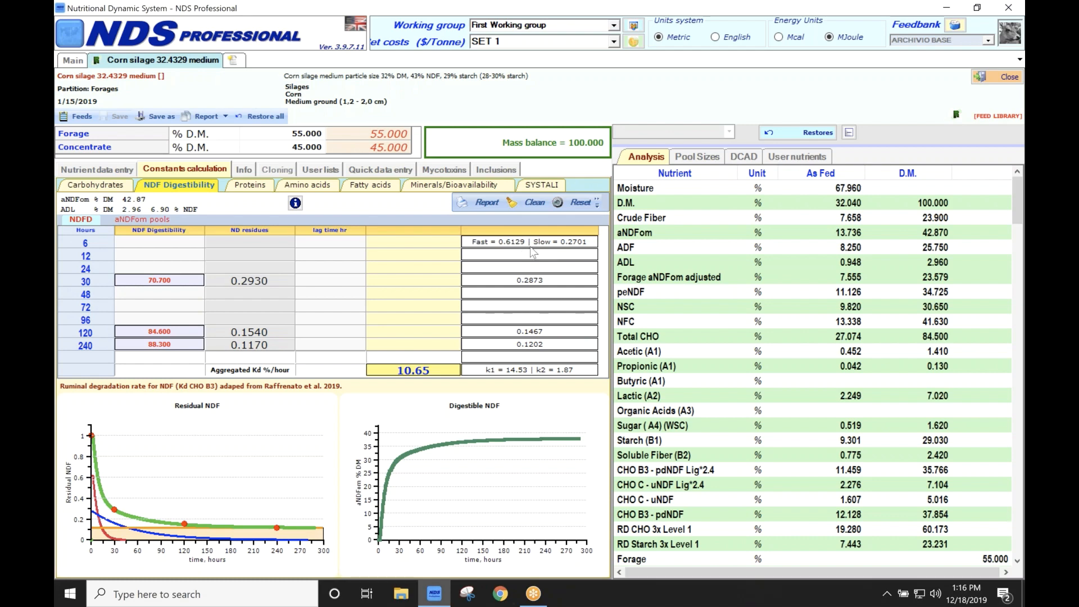
{"action": "mouse_move", "coordinate": [543, 253]}
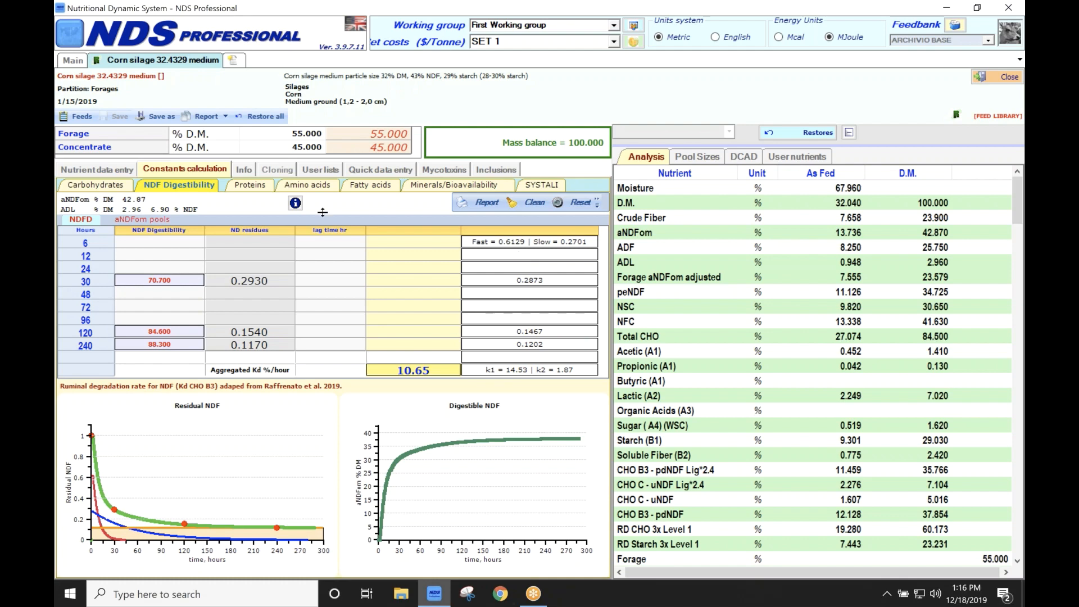
{"action": "mouse_move", "coordinate": [132, 301]}
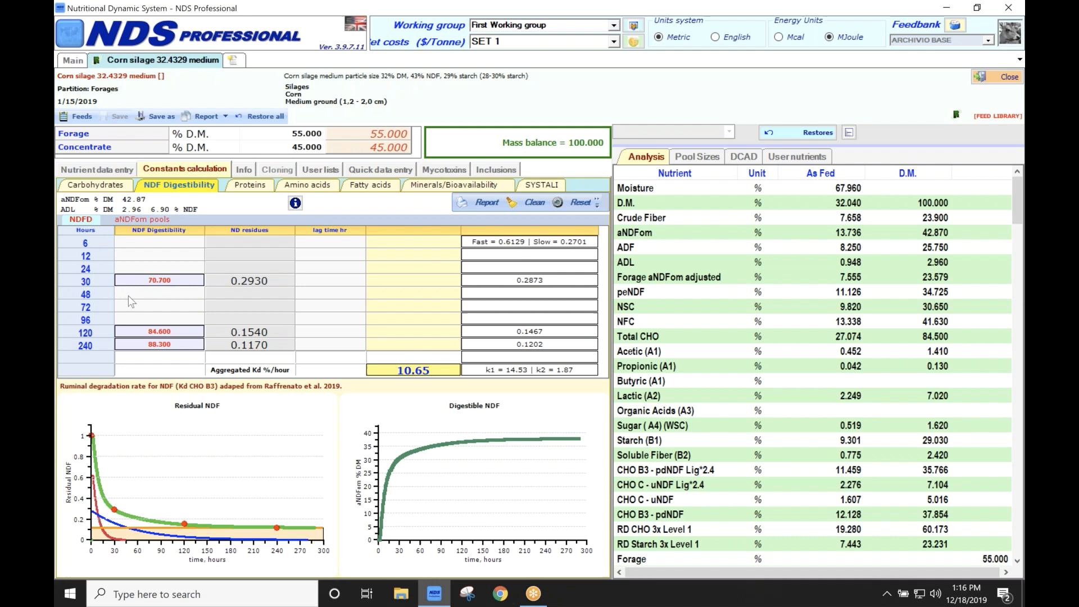
{"action": "mouse_move", "coordinate": [169, 263]}
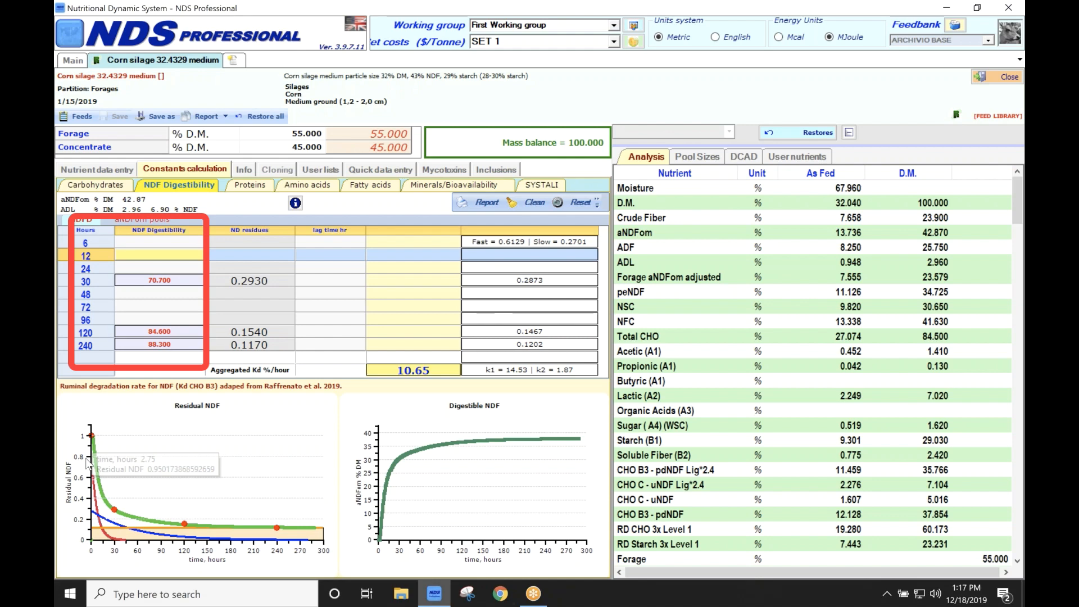
{"action": "mouse_move", "coordinate": [145, 527]}
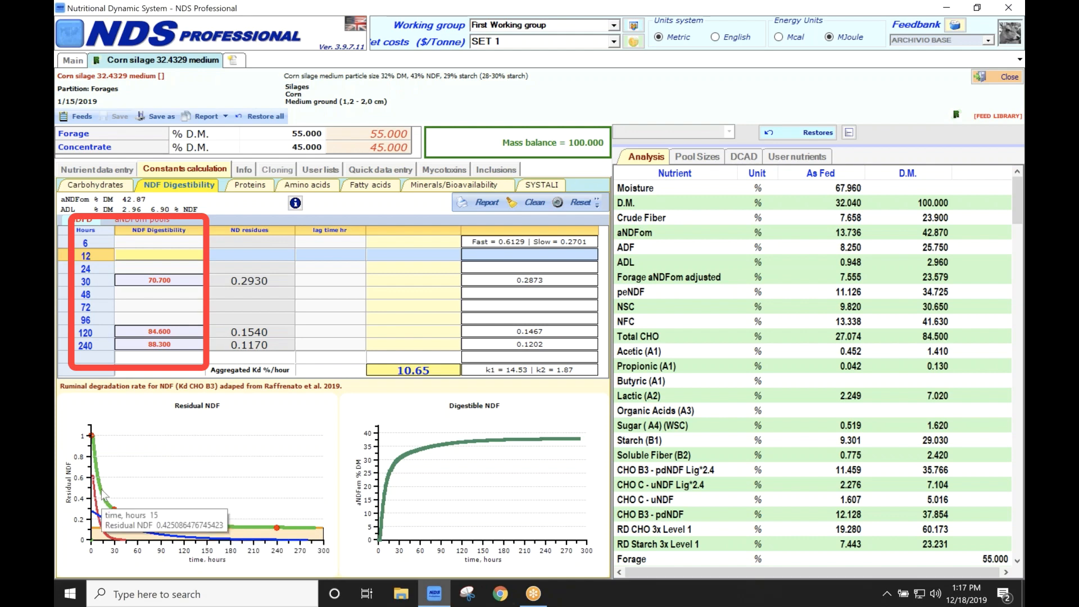
{"action": "mouse_move", "coordinate": [103, 496]}
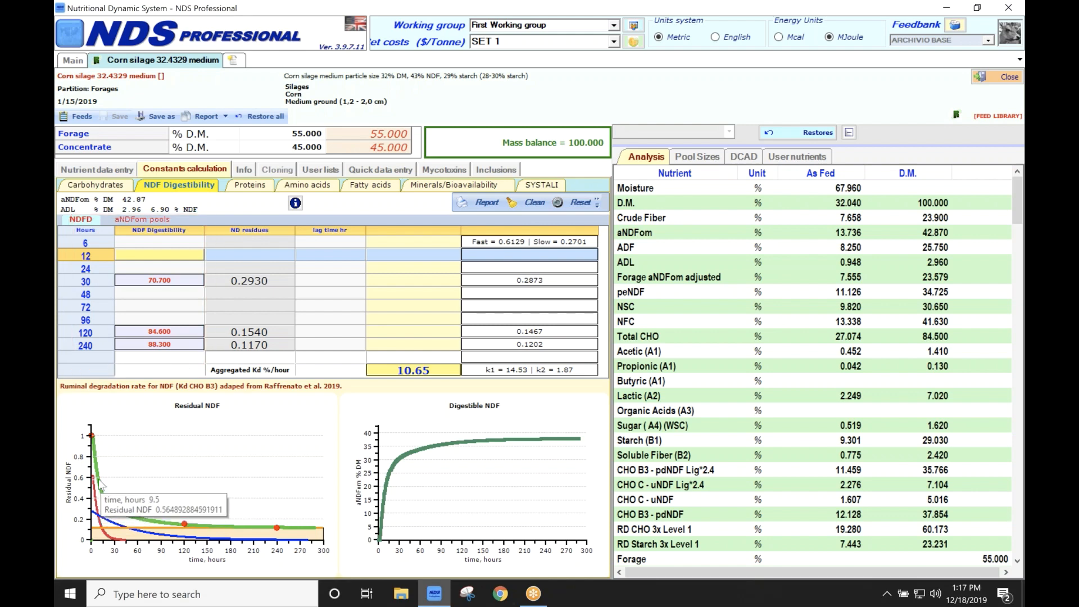
{"action": "mouse_move", "coordinate": [114, 513]}
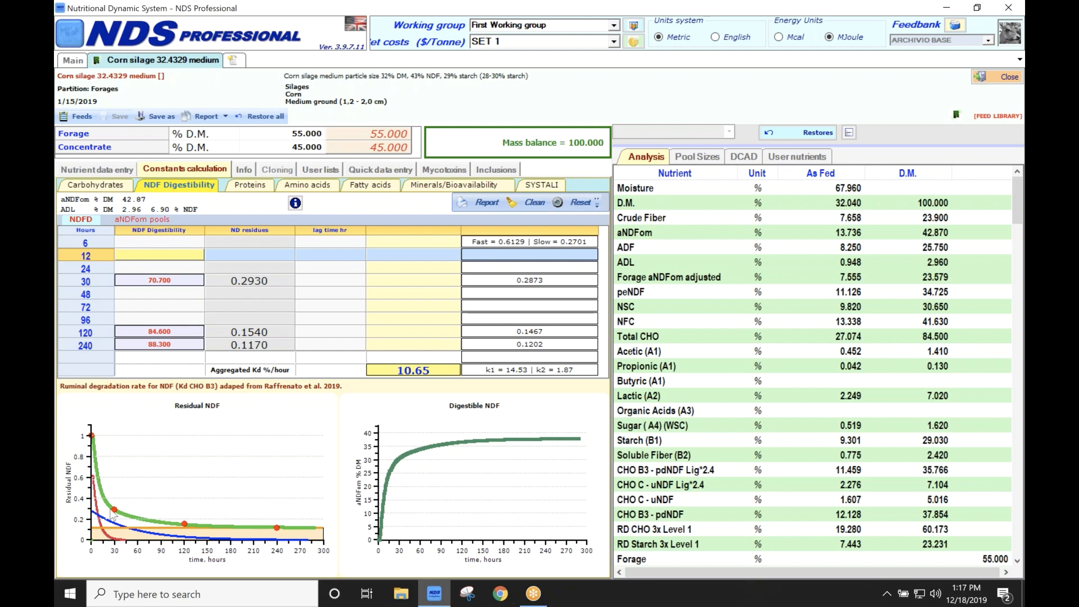
{"action": "mouse_move", "coordinate": [289, 264]}
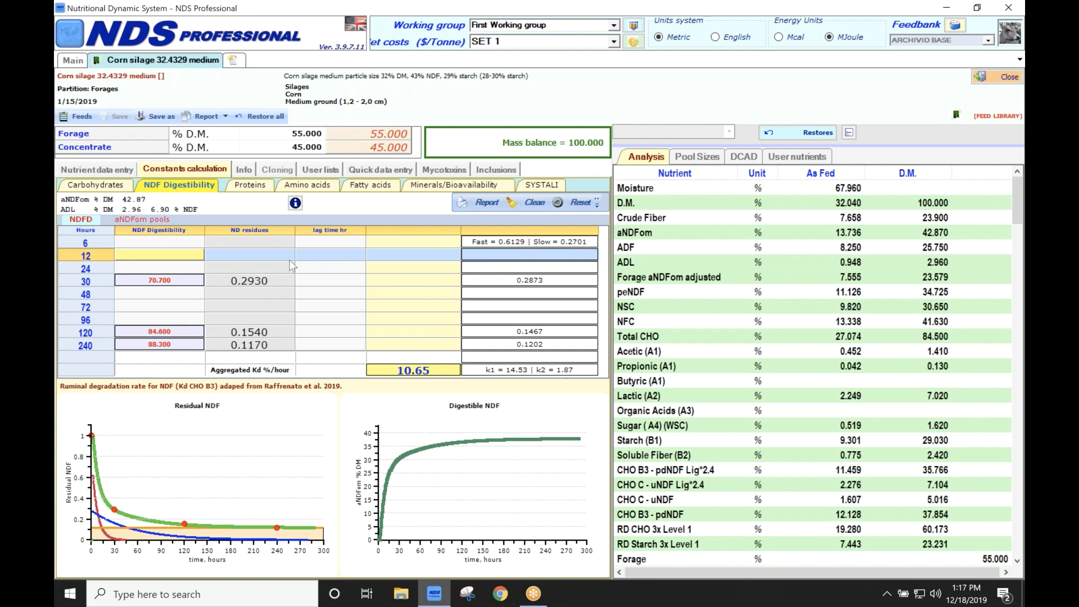
{"action": "mouse_move", "coordinate": [165, 258]}
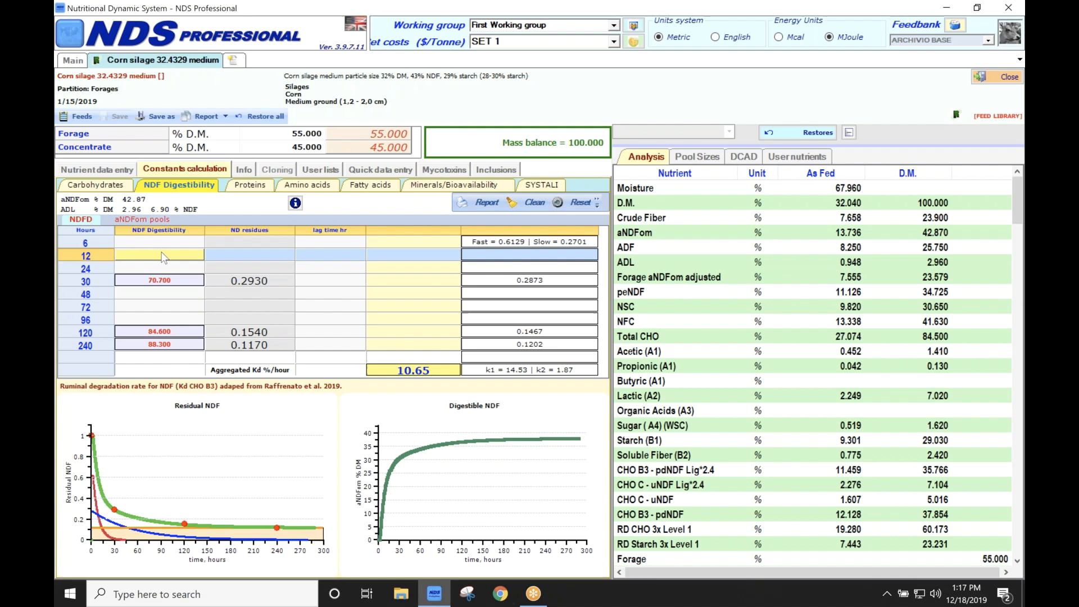
Enter 33.4 as the 12-hour NDF digestibility, dropping aggregated Kd to 5.33
{"action": "left_click", "coordinate": [159, 255]}
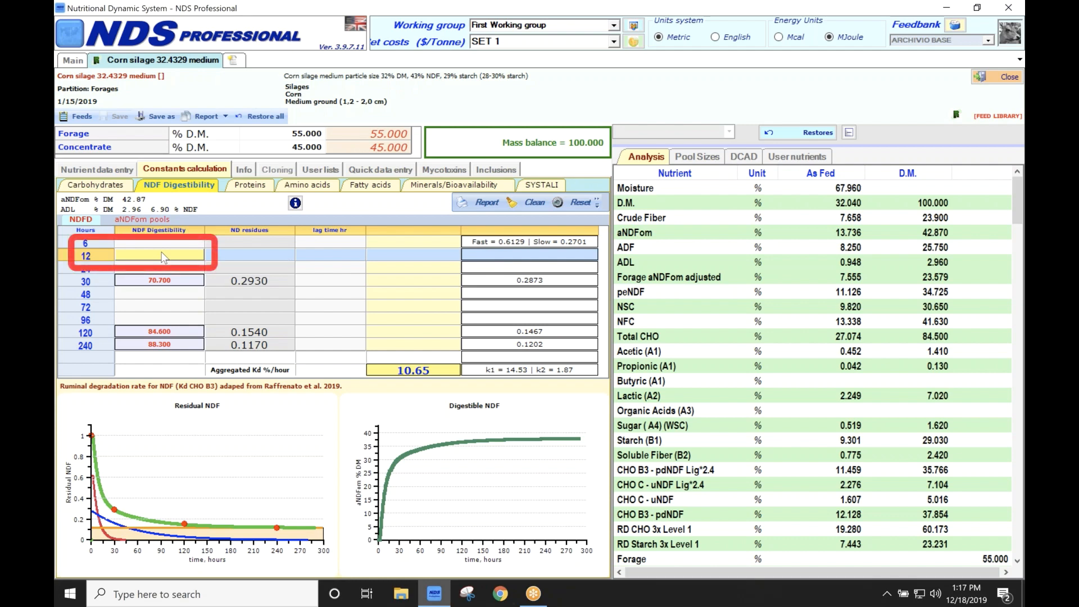
{"action": "type", "text": "33.400"}
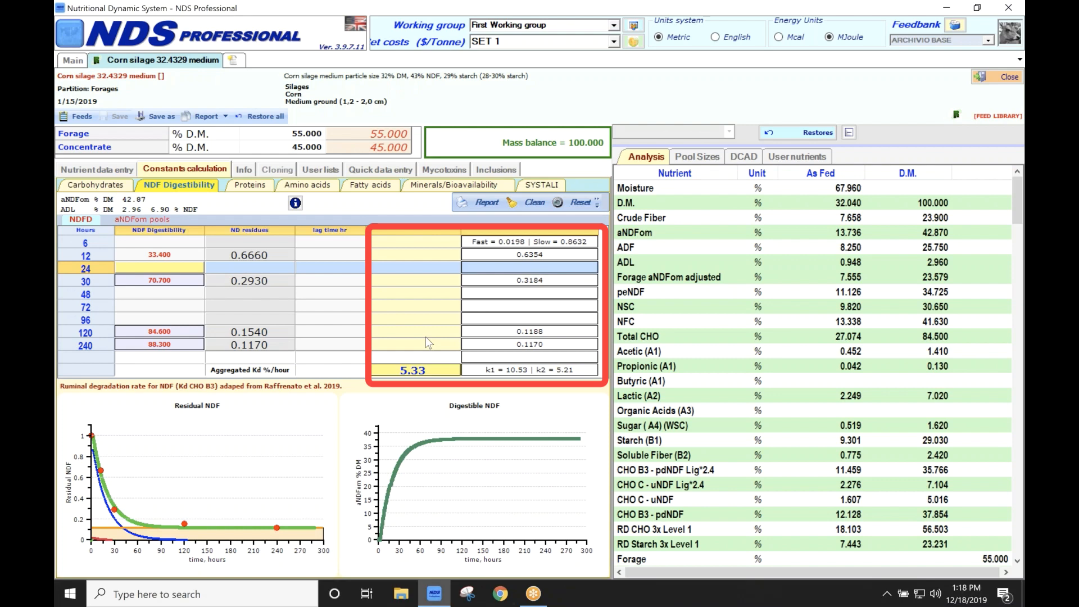
{"action": "mouse_move", "coordinate": [533, 237]}
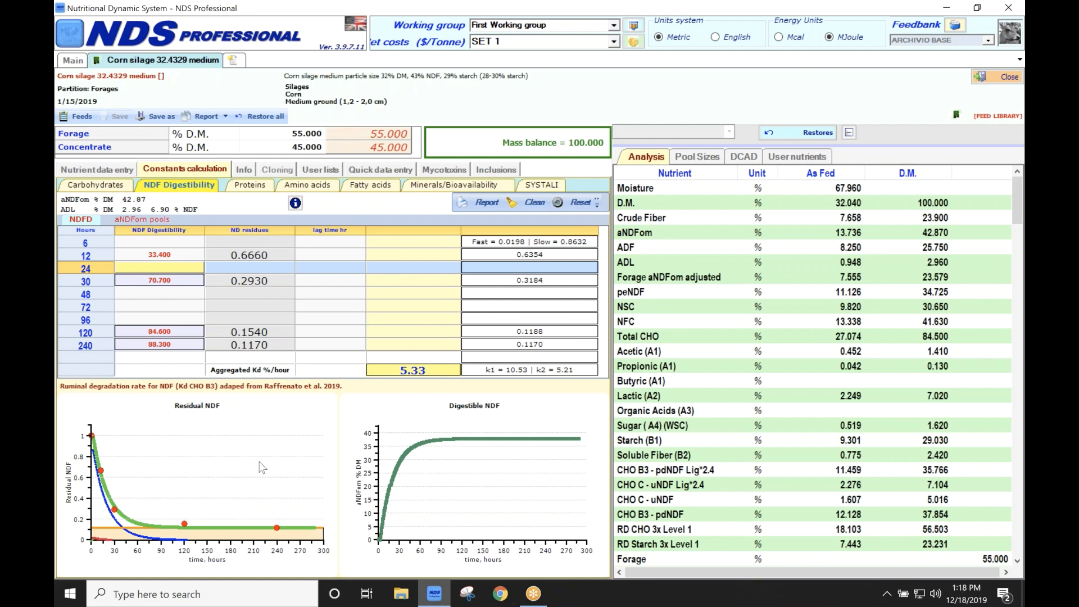
{"action": "mouse_move", "coordinate": [107, 470]}
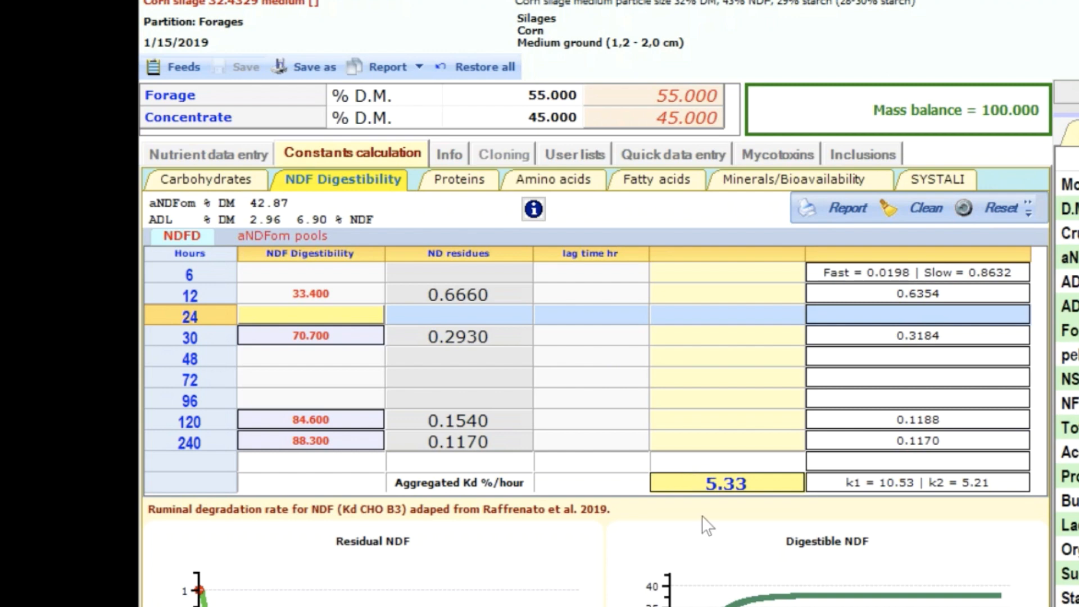
{"action": "mouse_move", "coordinate": [755, 497]}
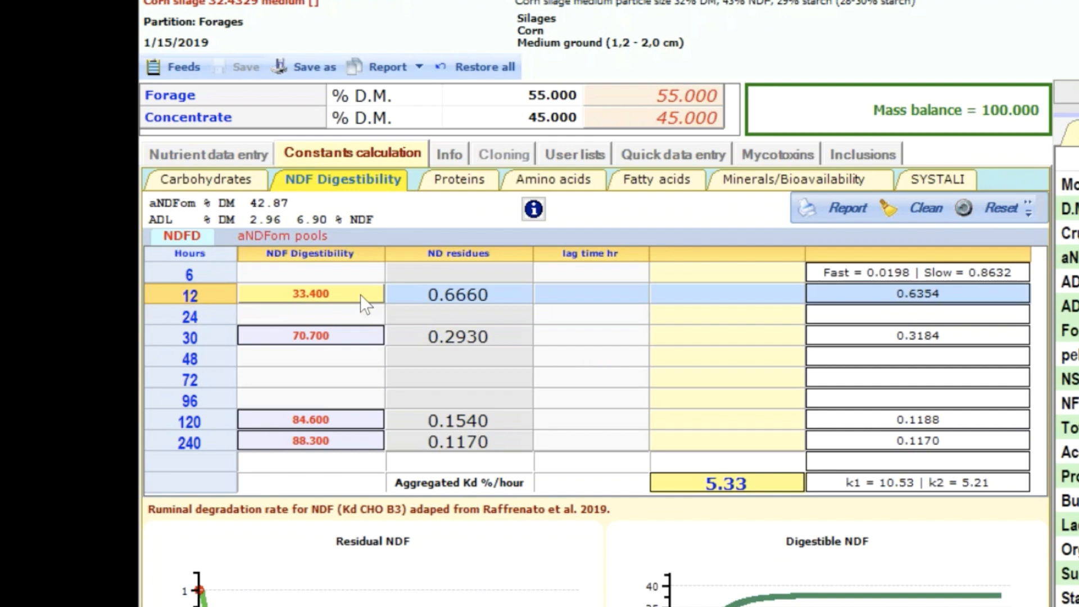
{"action": "mouse_move", "coordinate": [353, 448]}
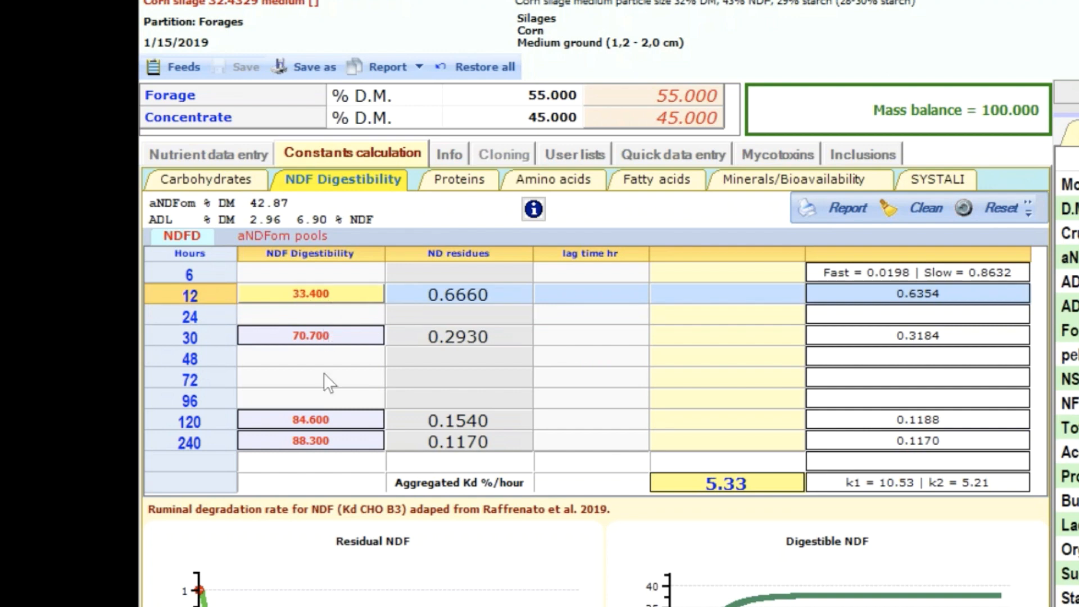
{"action": "mouse_move", "coordinate": [344, 447]}
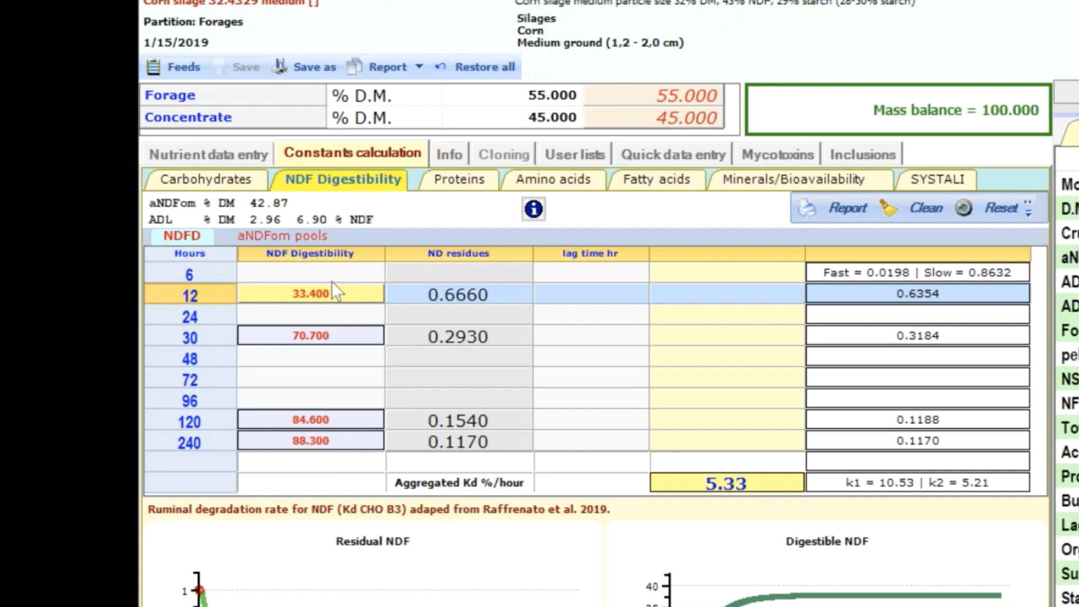
{"action": "mouse_move", "coordinate": [324, 306]}
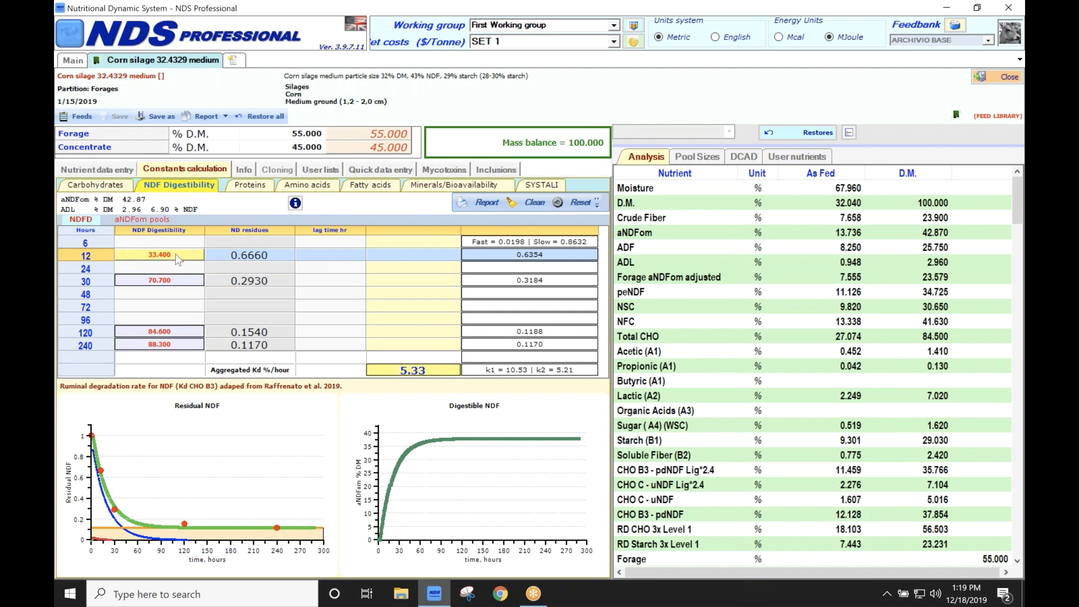
{"action": "mouse_move", "coordinate": [191, 254]}
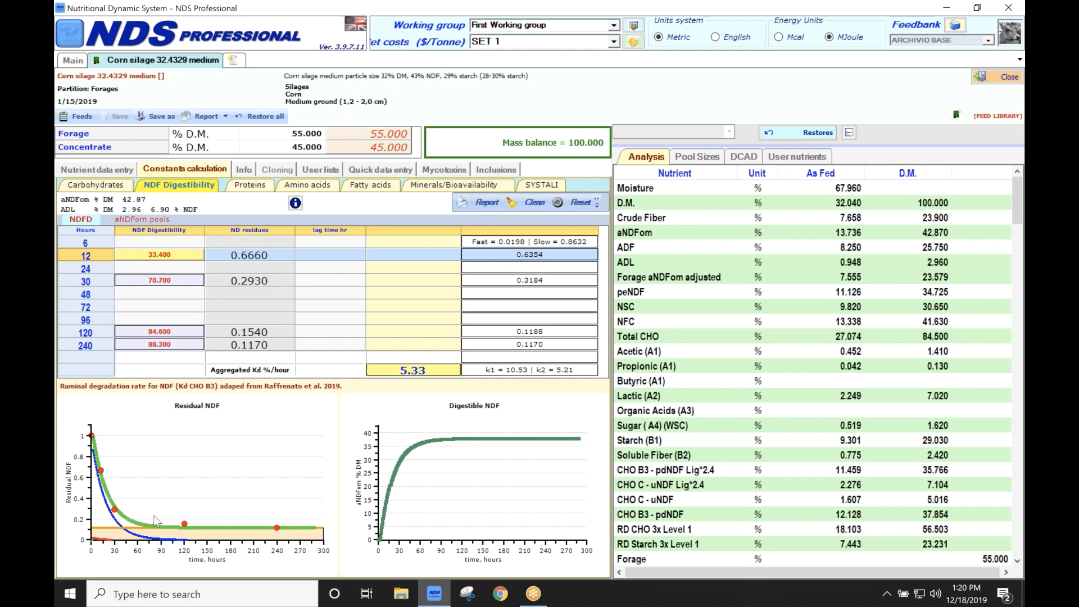
{"action": "mouse_move", "coordinate": [276, 527]}
{"action": "type", "text": "20.000"}
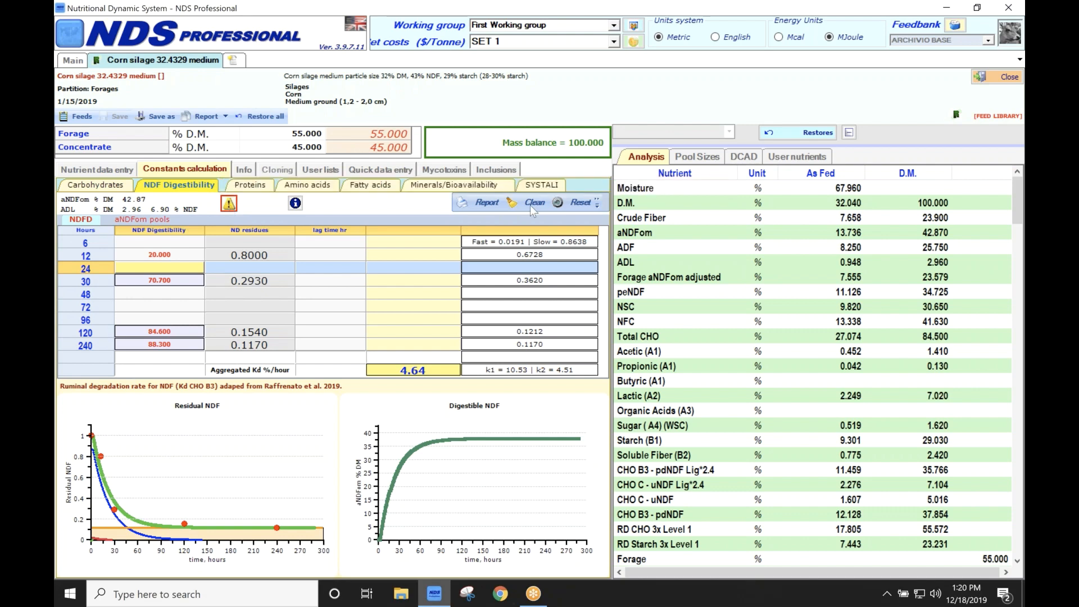
Request clearing the NDF digestibility grid with Clean
{"action": "left_click", "coordinate": [534, 201]}
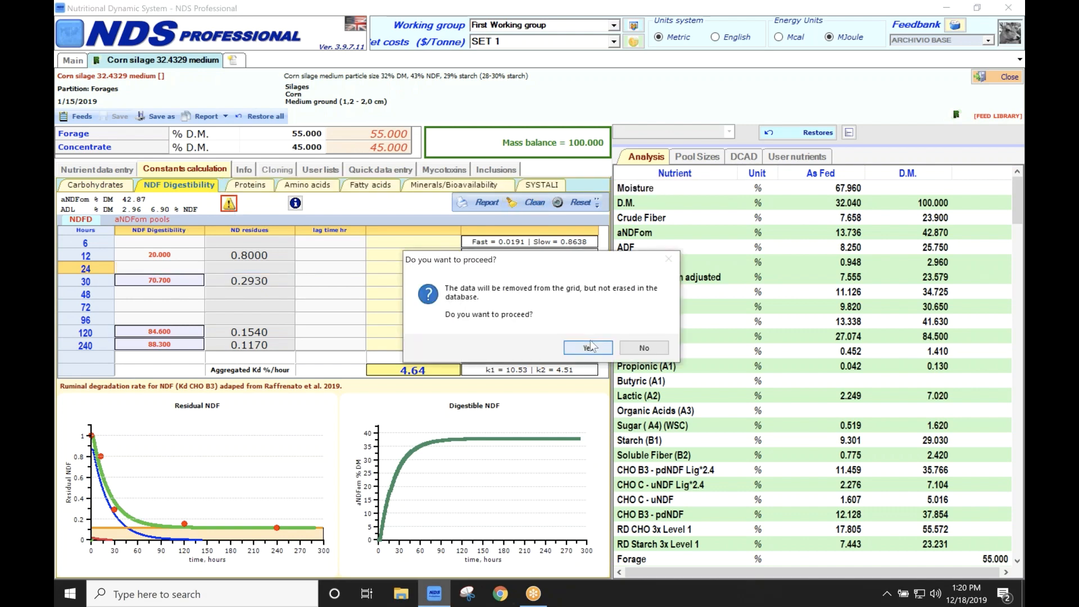
Confirm clearing the grid and leave the enlarged Residual NDF chart
{"action": "left_click", "coordinate": [586, 347]}
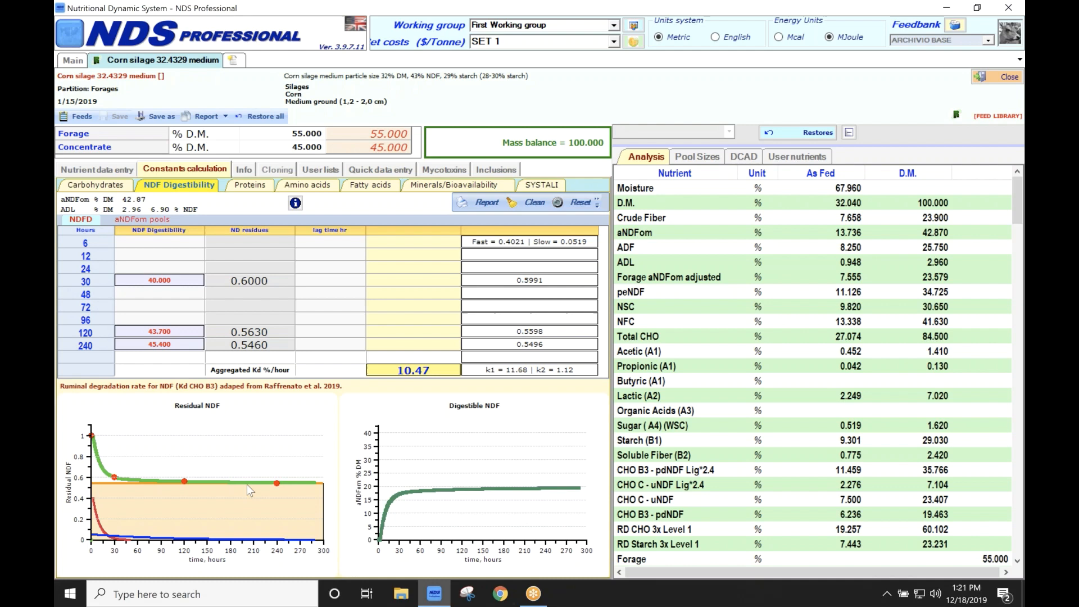
{"action": "mouse_move", "coordinate": [502, 267]}
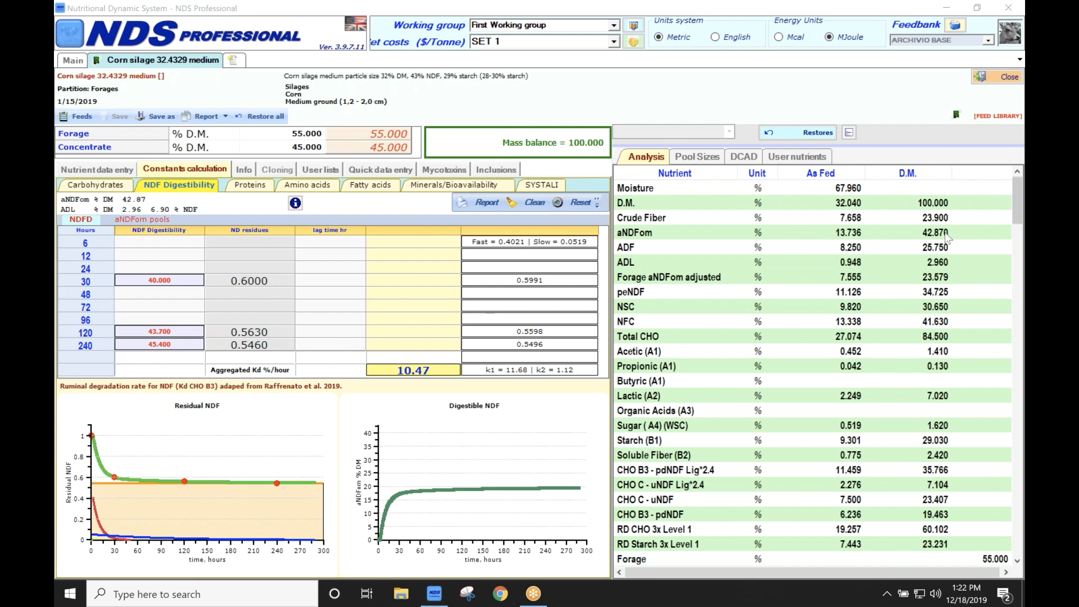
{"action": "mouse_move", "coordinate": [911, 324]}
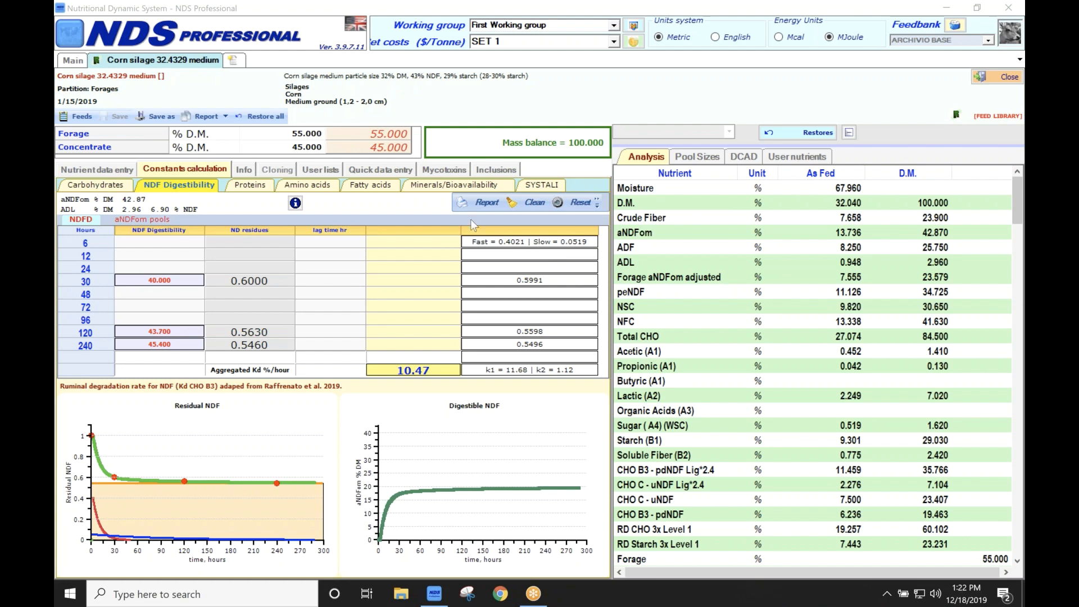
{"action": "mouse_move", "coordinate": [506, 255]}
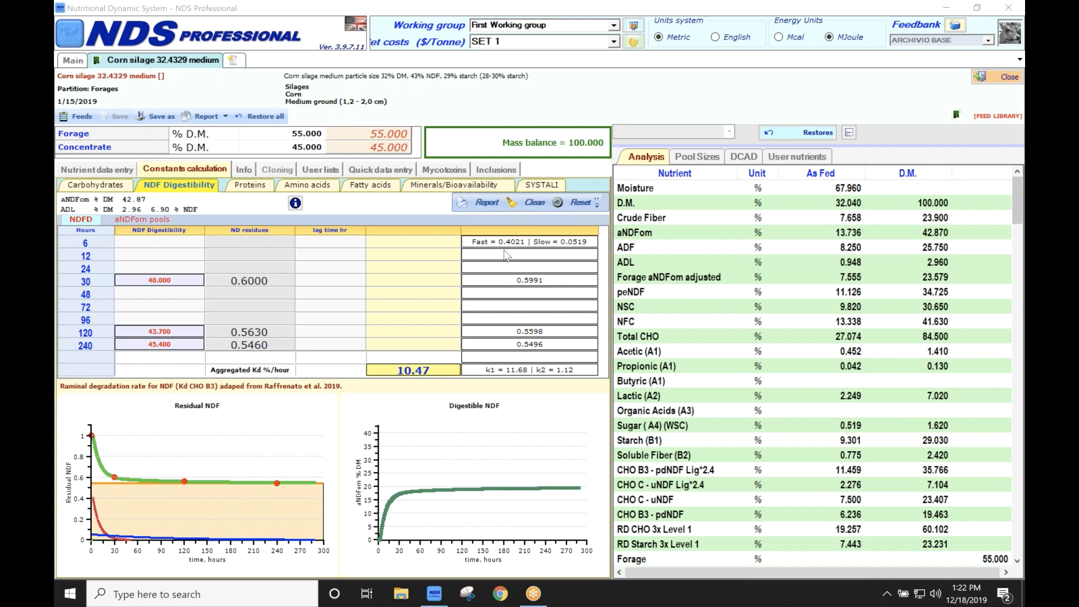
{"action": "mouse_move", "coordinate": [556, 260]}
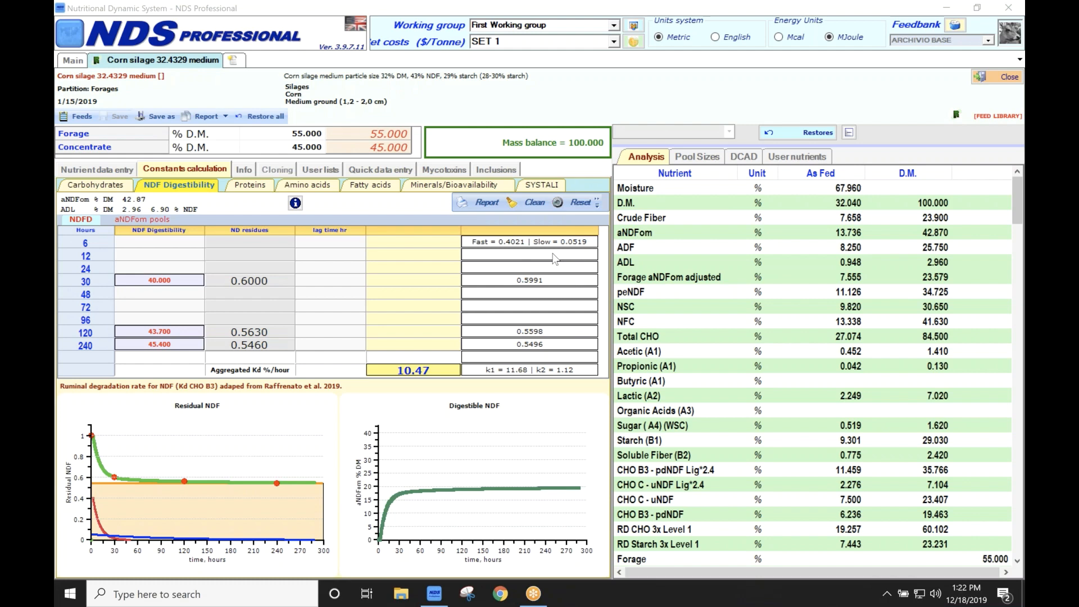
{"action": "mouse_move", "coordinate": [213, 462]}
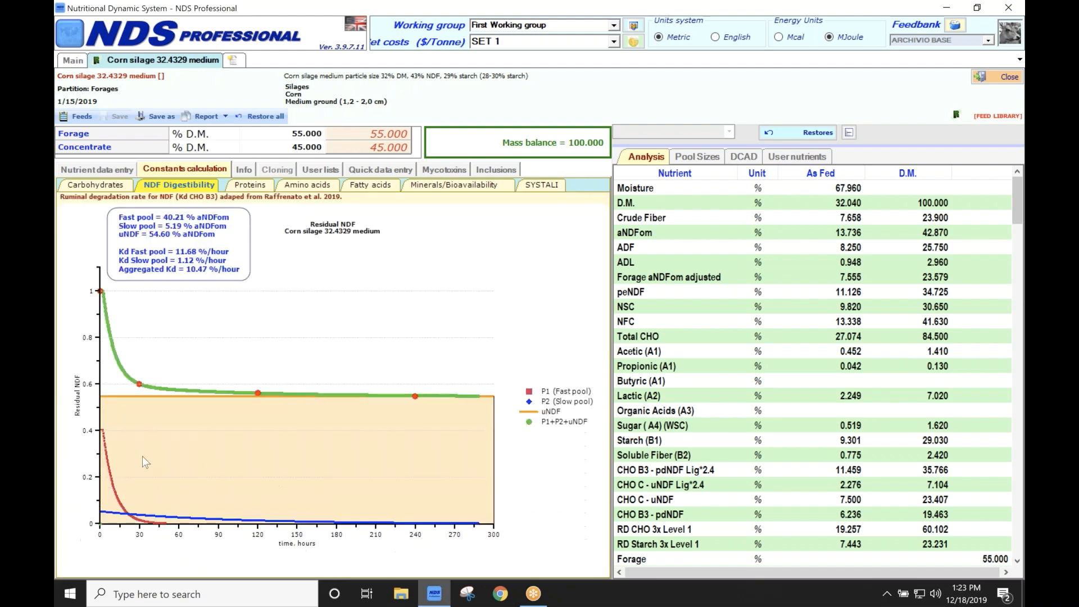
{"action": "mouse_move", "coordinate": [102, 518]}
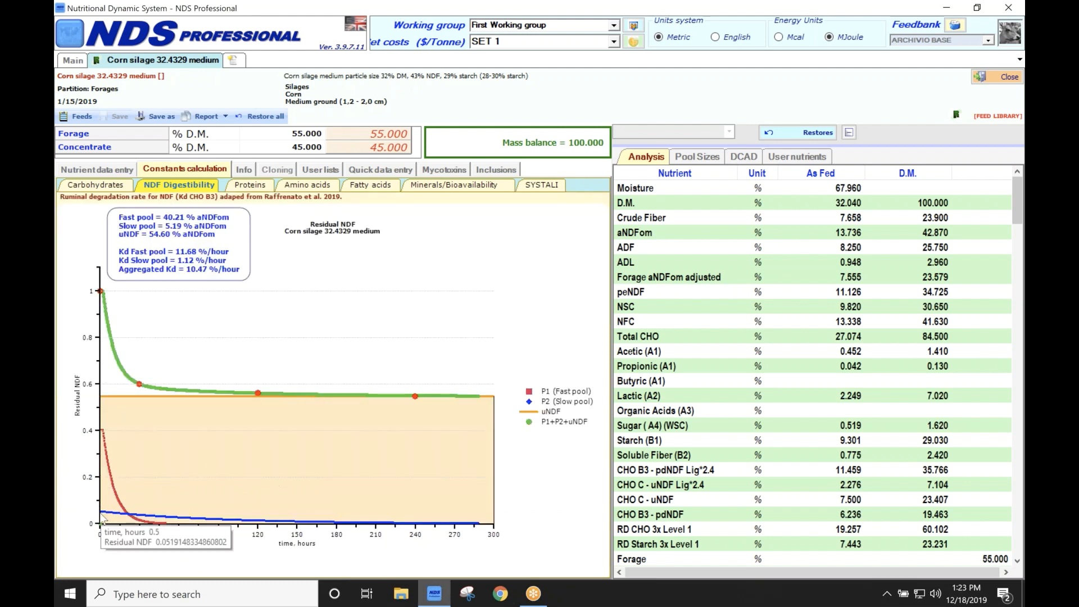
{"action": "left_click", "coordinate": [530, 202]}
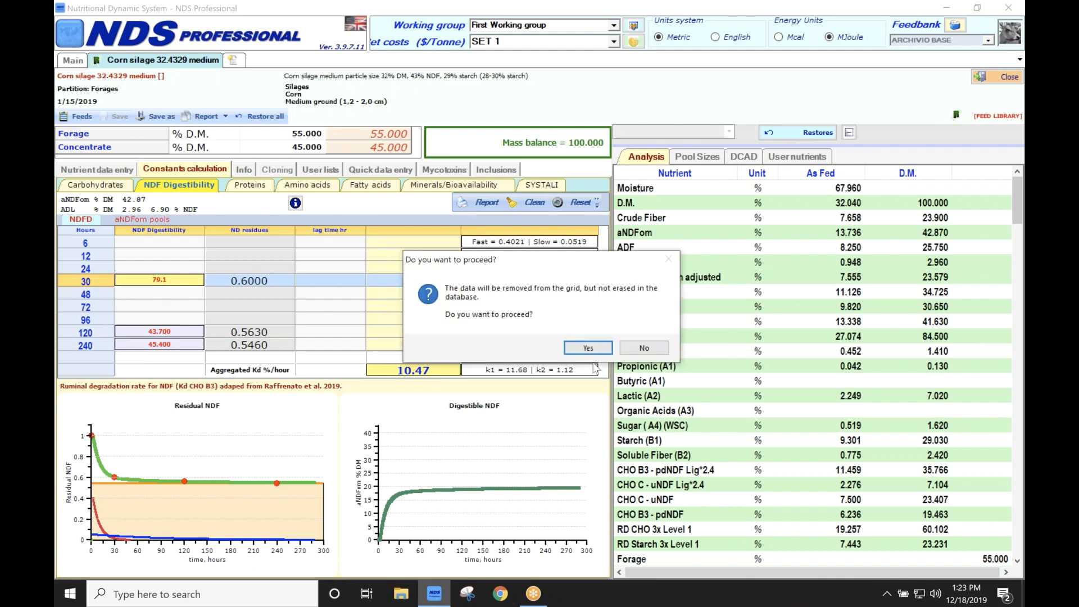
Confirm the clear and enter 79.1, 88.2 and 90 at 30, 120 and 240 h
{"action": "left_click", "coordinate": [586, 347]}
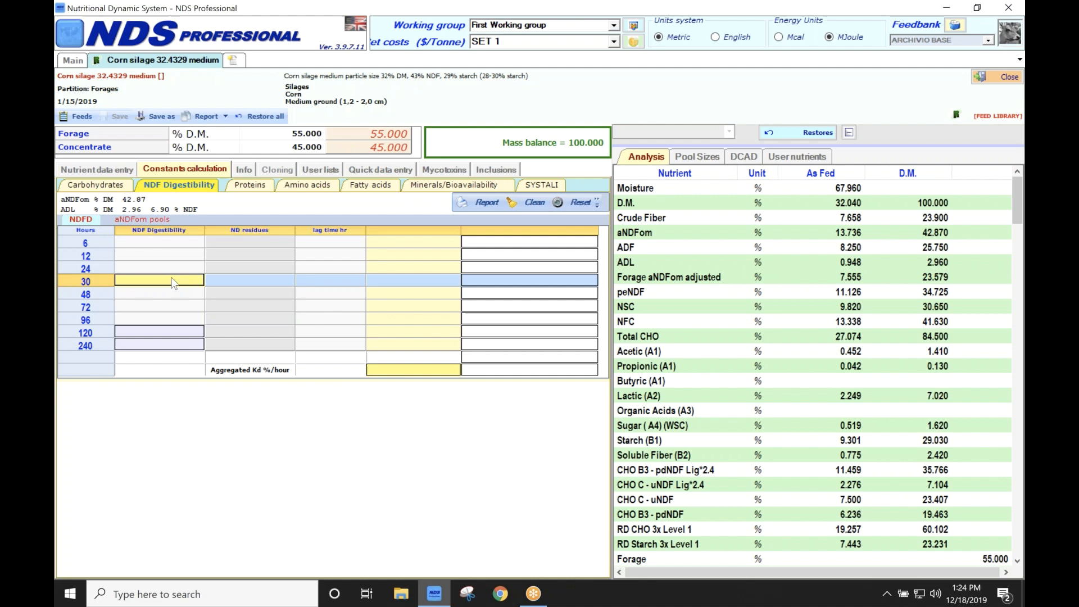
{"action": "type", "text": "79.100"}
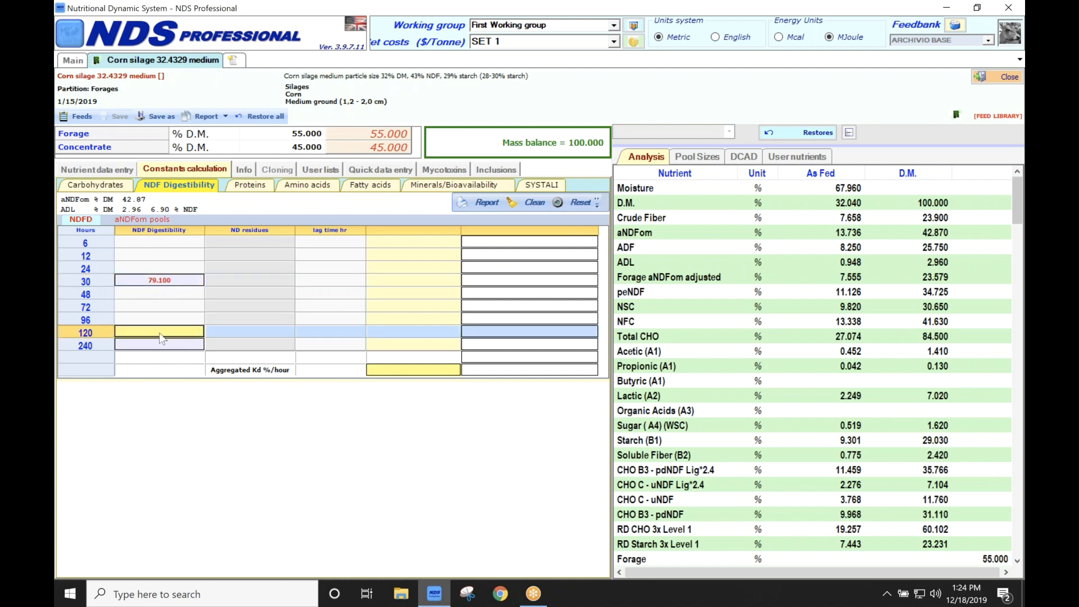
{"action": "type", "text": "88.200"}
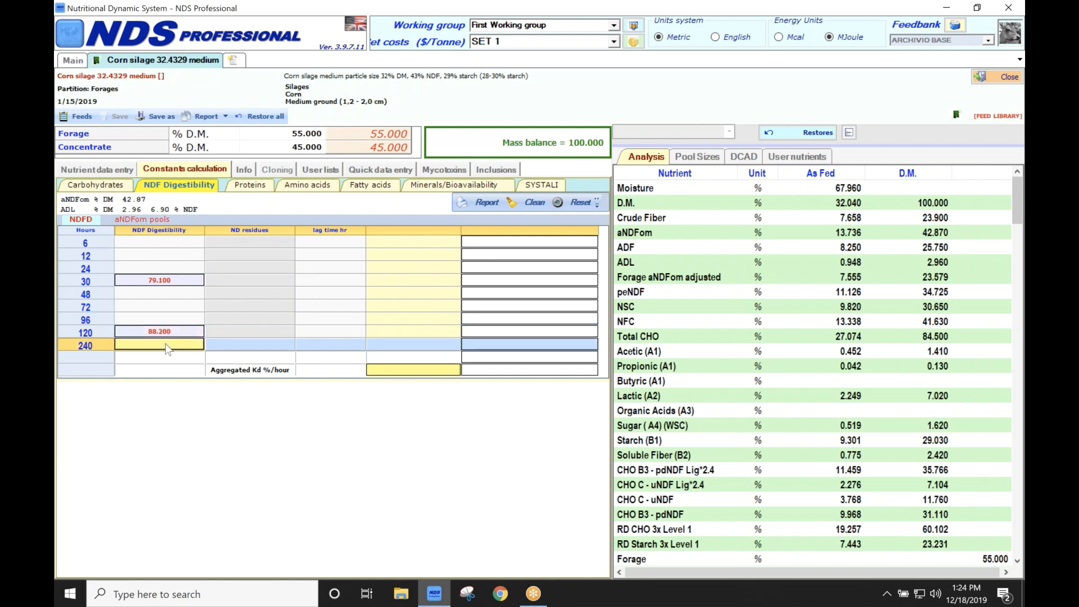
{"action": "type", "text": "90.100"}
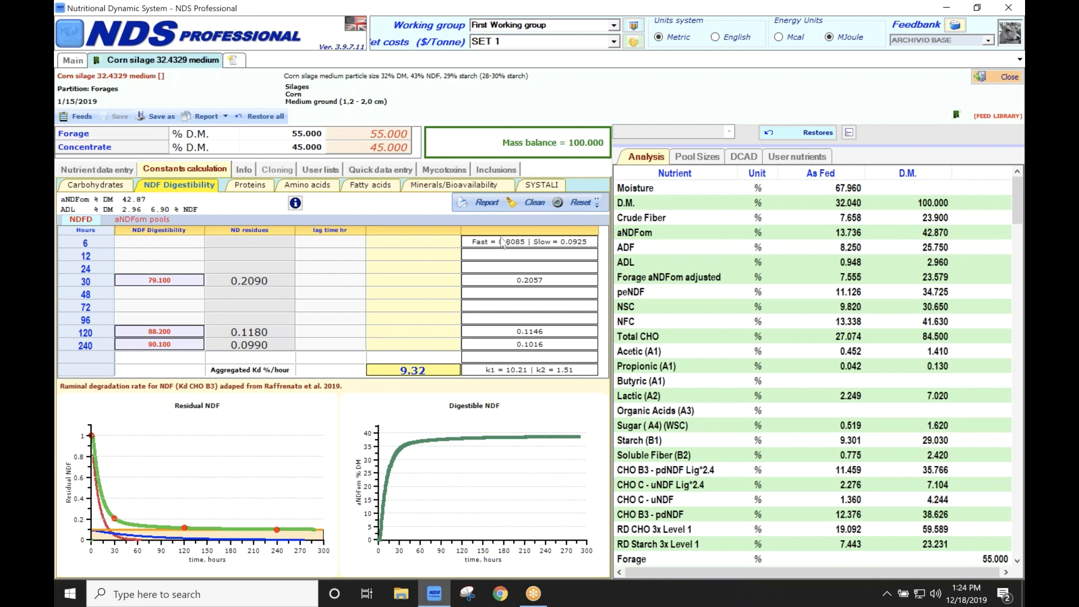
{"action": "mouse_move", "coordinate": [543, 261]}
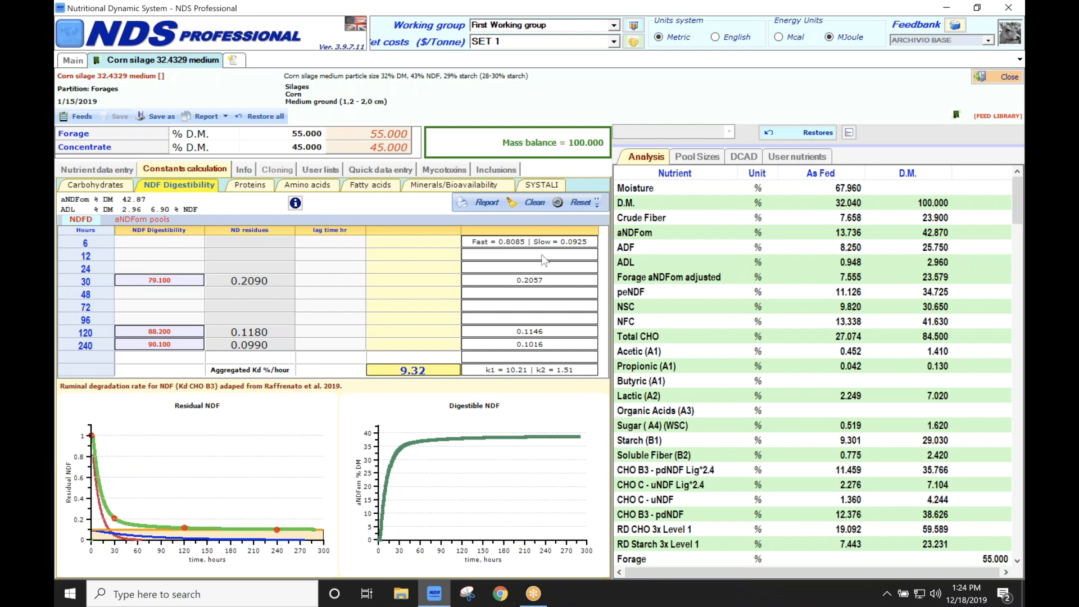
{"action": "mouse_move", "coordinate": [145, 533]}
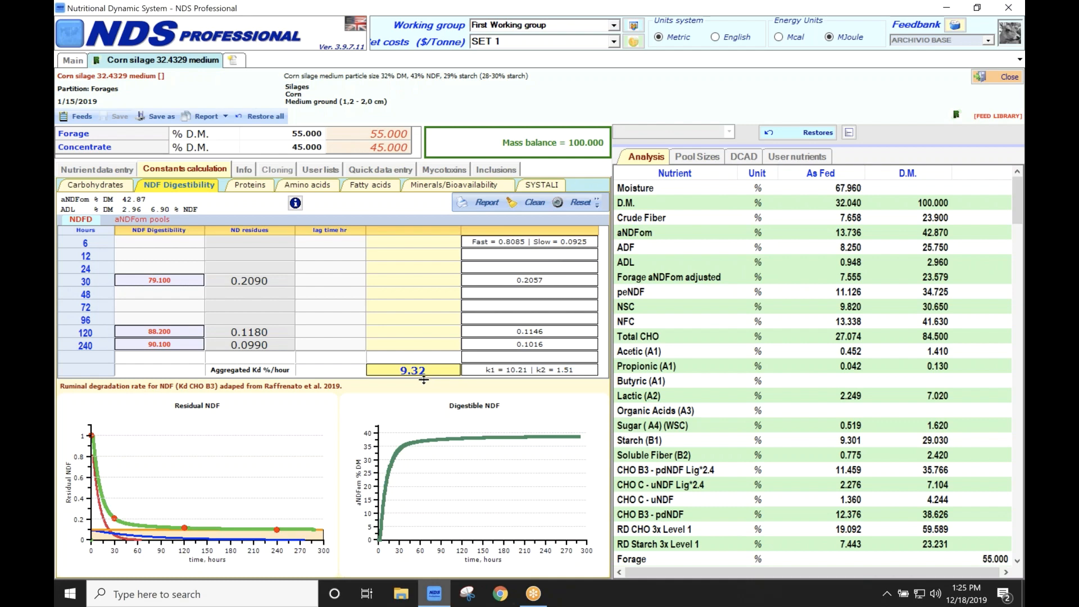
{"action": "mouse_move", "coordinate": [226, 502]}
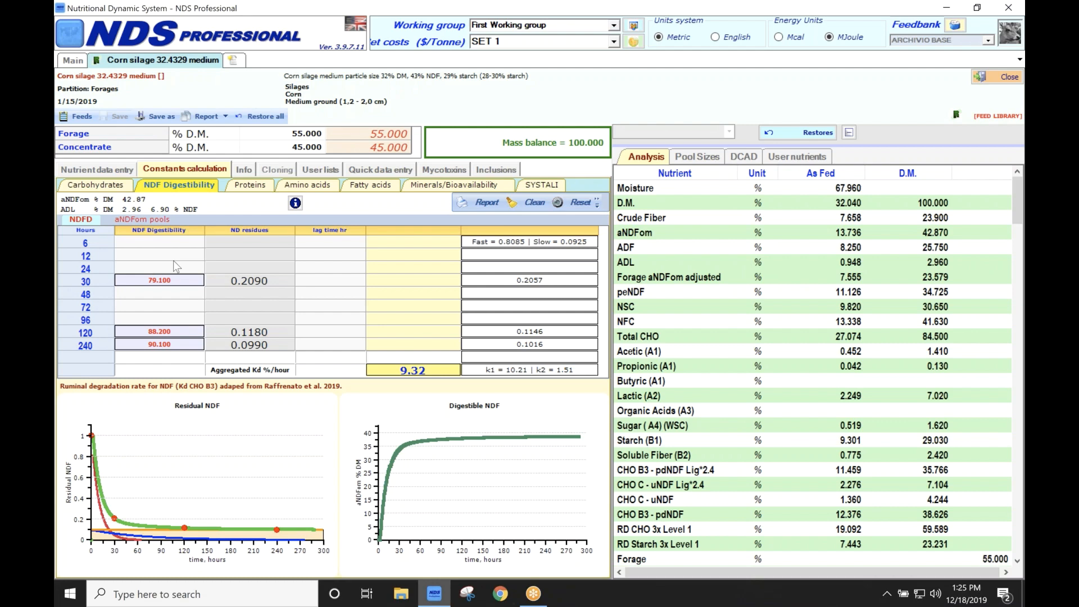
{"action": "left_click", "coordinate": [86, 256]}
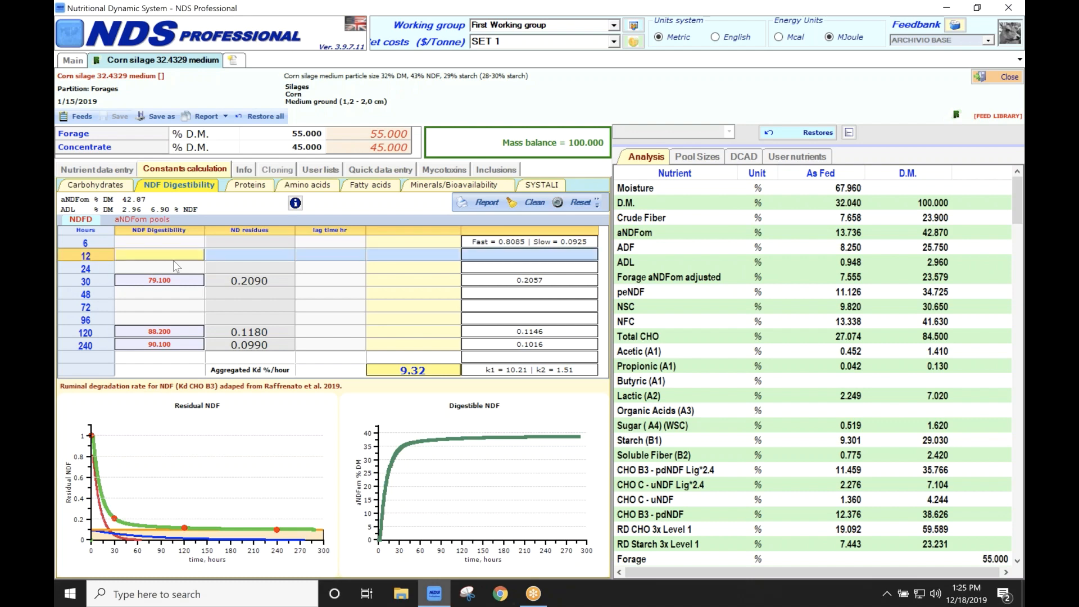
{"action": "mouse_move", "coordinate": [167, 366]}
{"action": "type", "text": "55.000"}
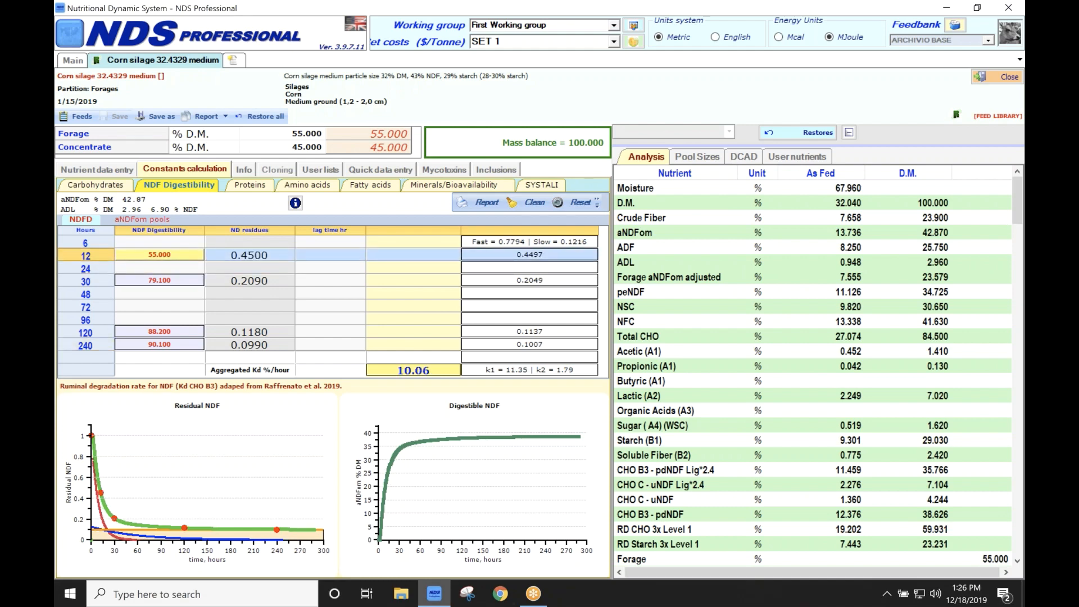
{"action": "mouse_move", "coordinate": [451, 387]}
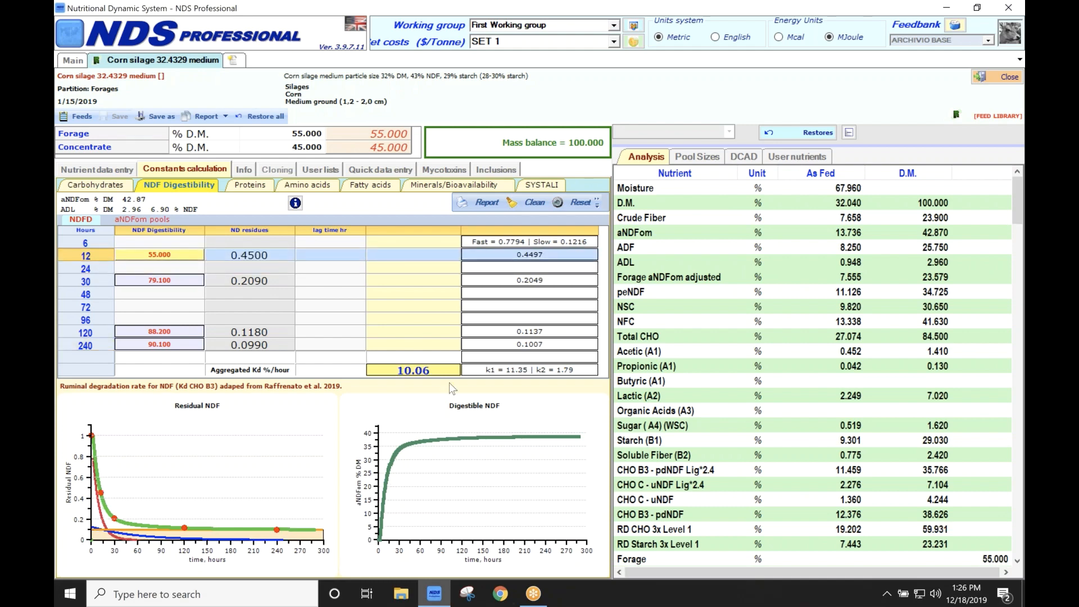
{"action": "mouse_move", "coordinate": [168, 510]}
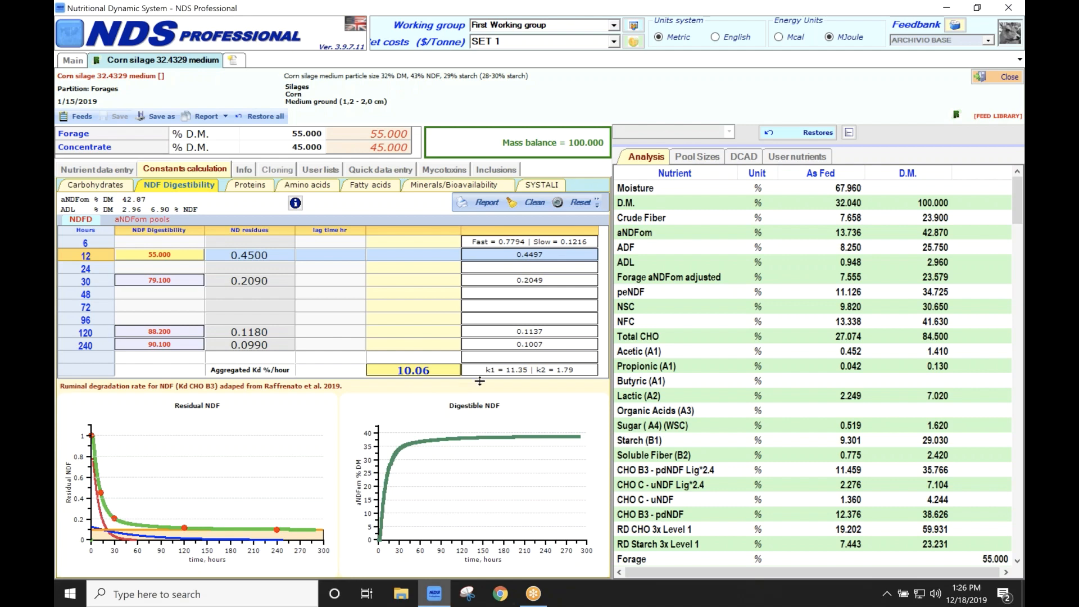
{"action": "mouse_move", "coordinate": [515, 384]}
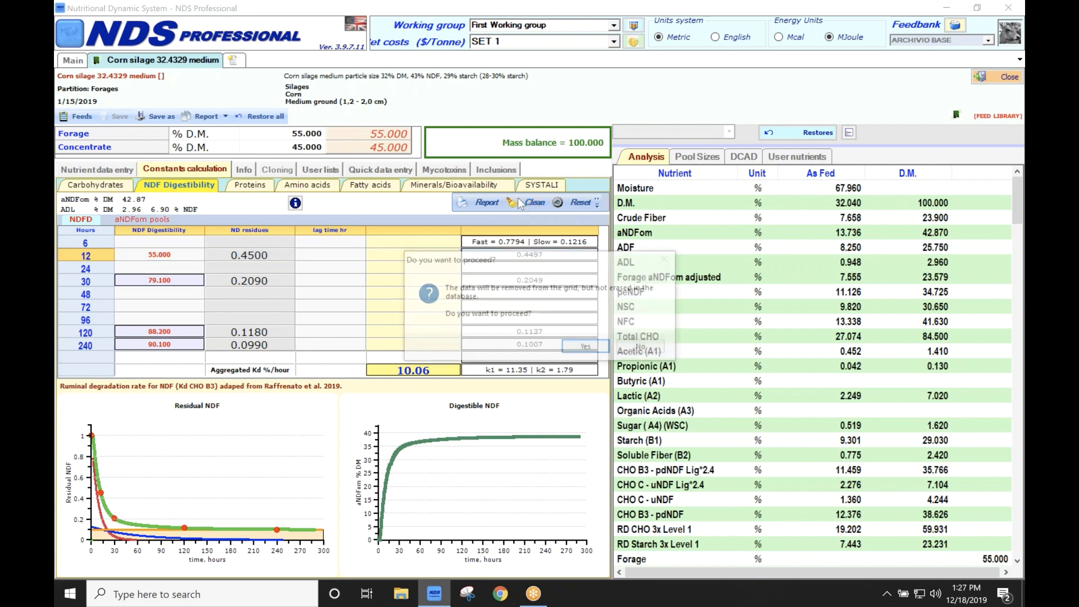
Confirm clearing the corn silage grid and switch to the aNDFom pools sheet
{"action": "left_click", "coordinate": [533, 201]}
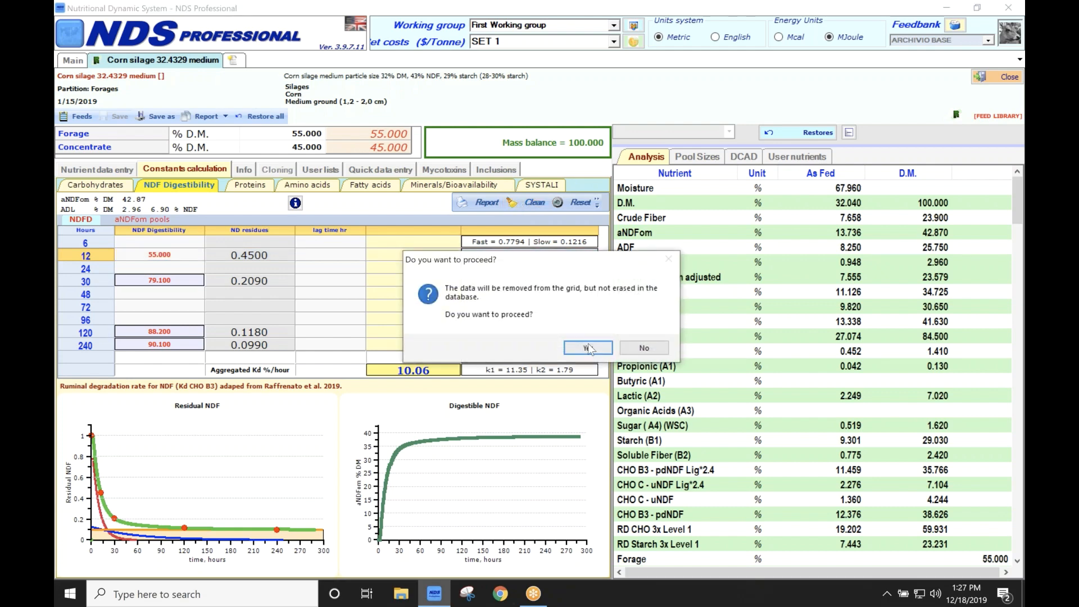
{"action": "left_click", "coordinate": [586, 347]}
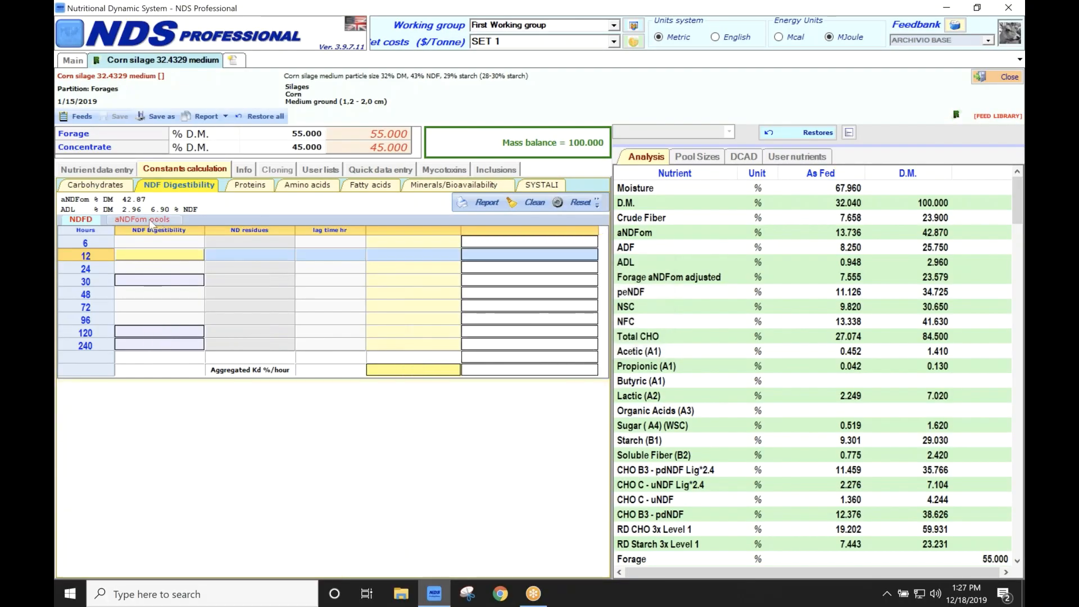
{"action": "left_click", "coordinate": [142, 218]}
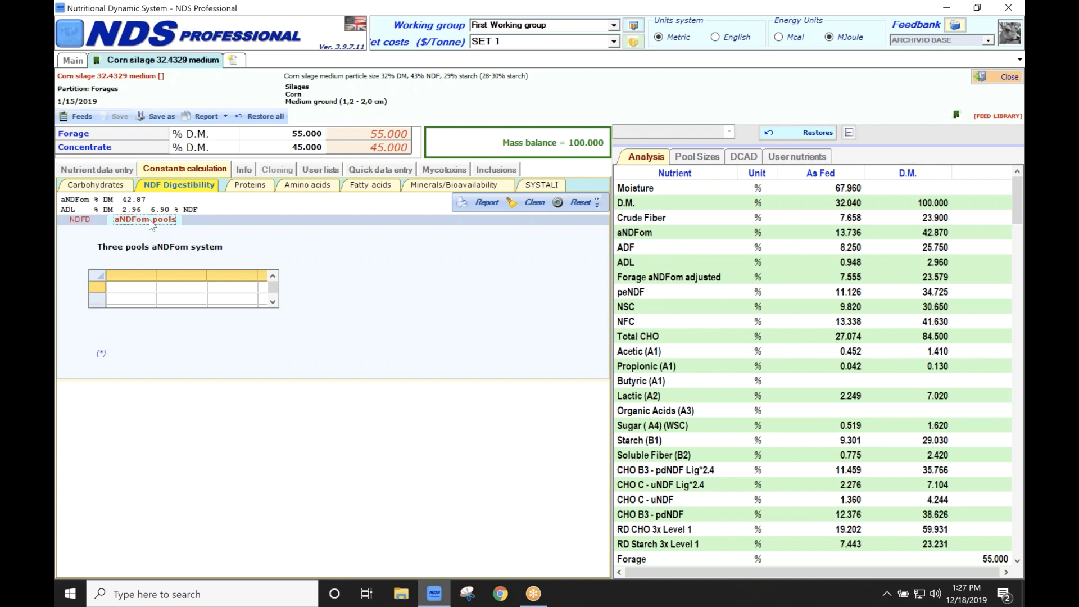
Review the Fast pool, Slow pool and uNDFom figures, then return to the NDFD grid
{"action": "left_click", "coordinate": [145, 218]}
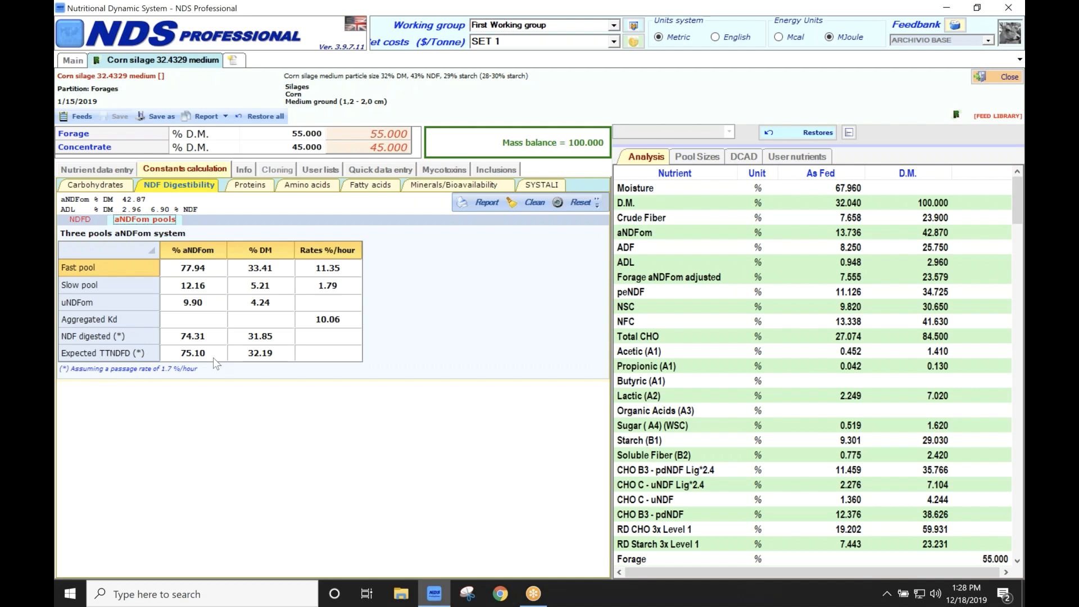
{"action": "mouse_move", "coordinate": [181, 327]}
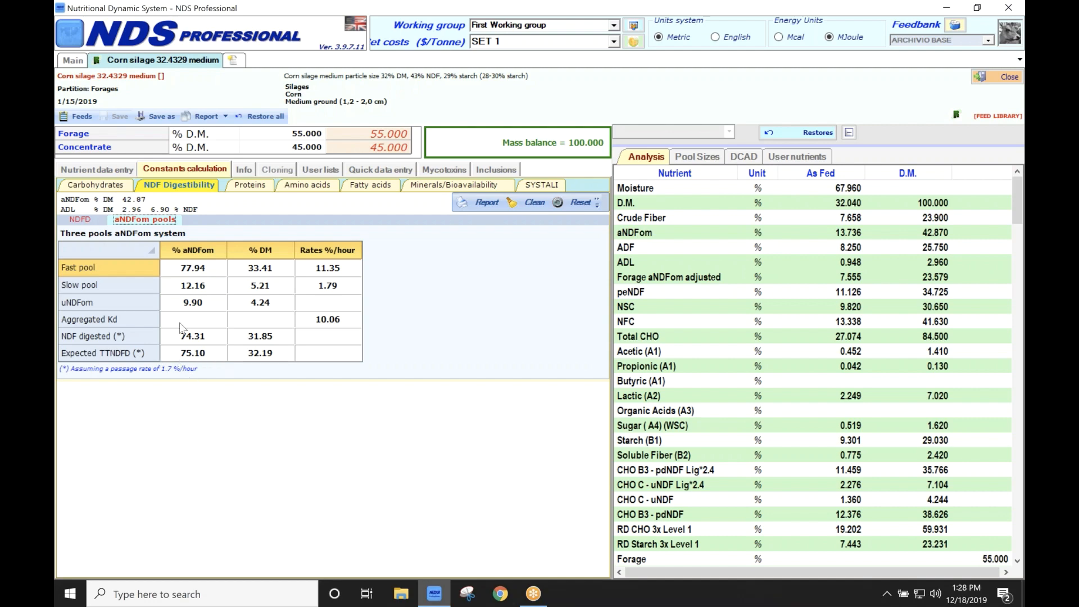
{"action": "mouse_move", "coordinate": [182, 337]}
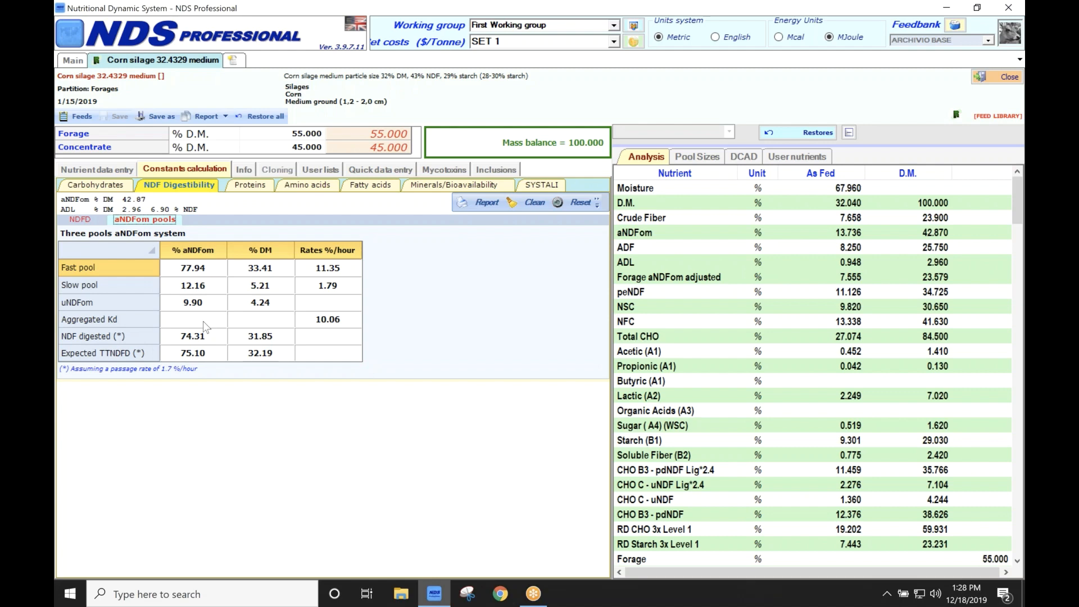
{"action": "mouse_move", "coordinate": [176, 335]}
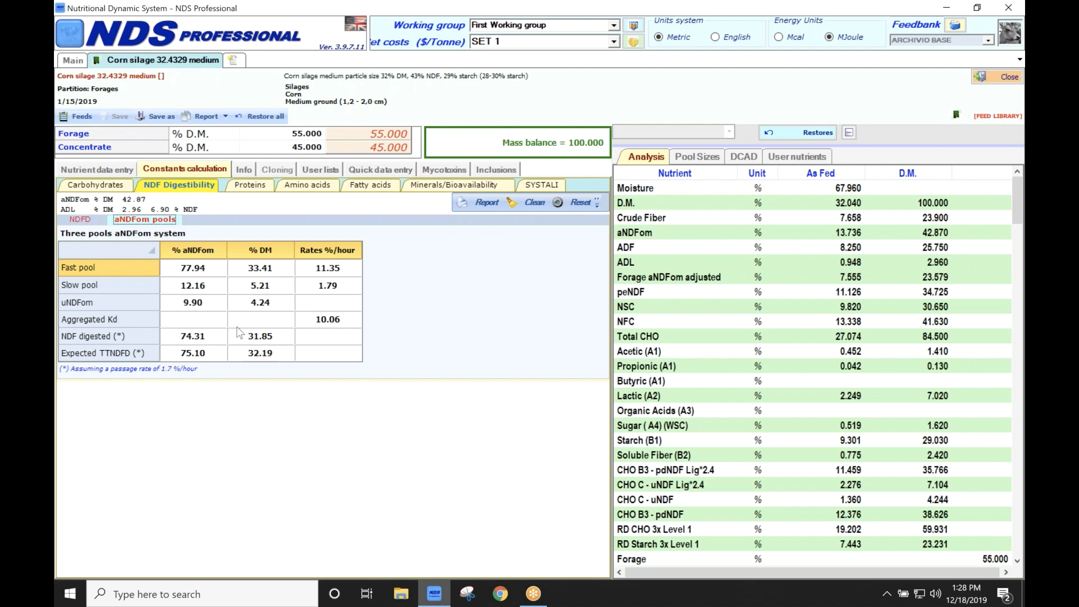
{"action": "mouse_move", "coordinate": [149, 342]}
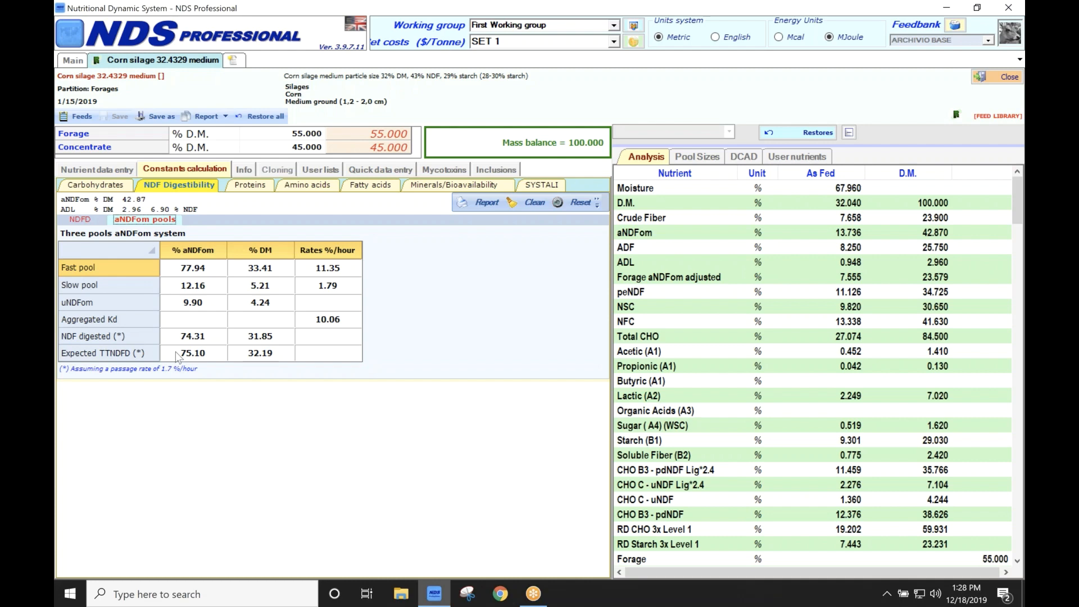
{"action": "mouse_move", "coordinate": [181, 352]}
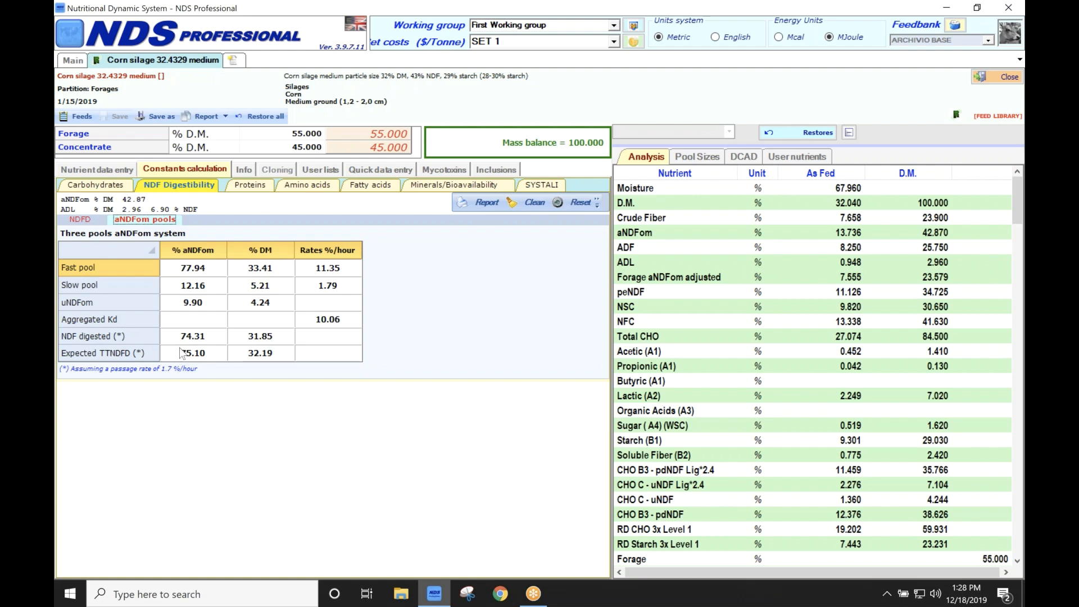
{"action": "mouse_move", "coordinate": [227, 361]}
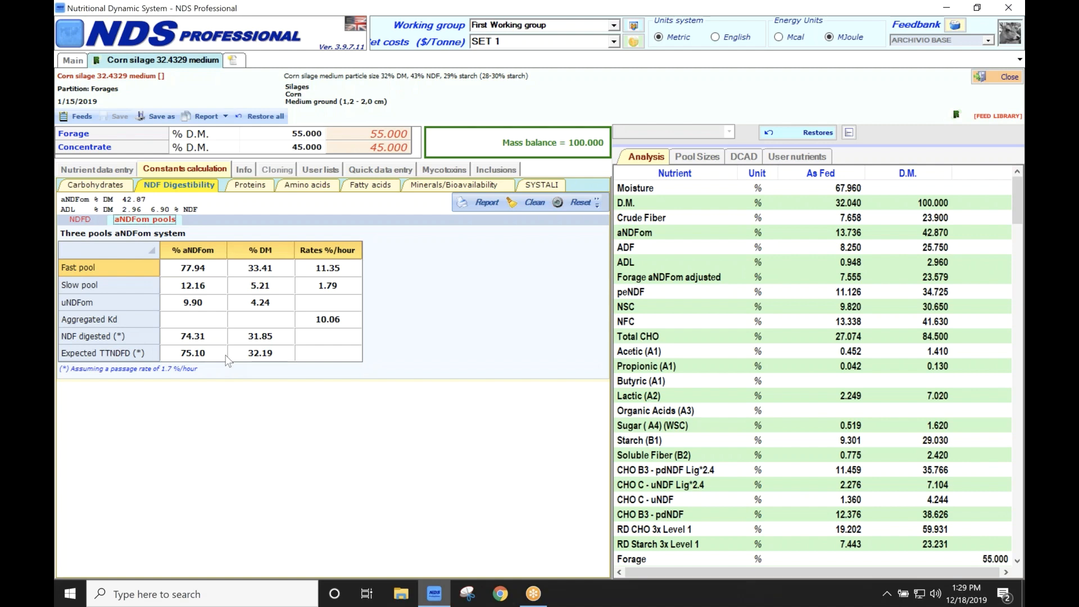
{"action": "mouse_move", "coordinate": [253, 359]}
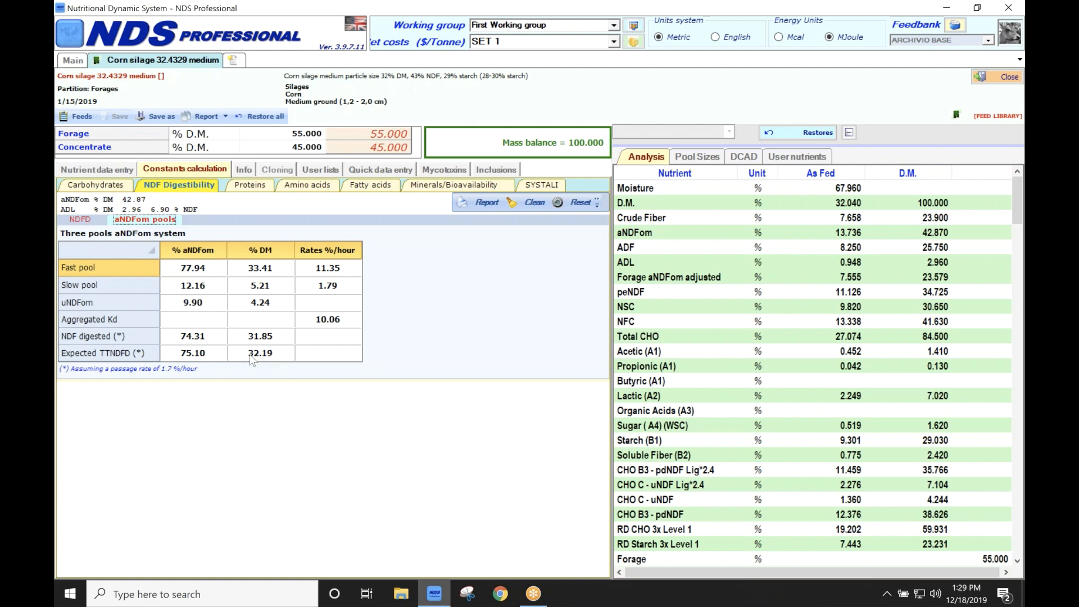
{"action": "mouse_move", "coordinate": [274, 362]}
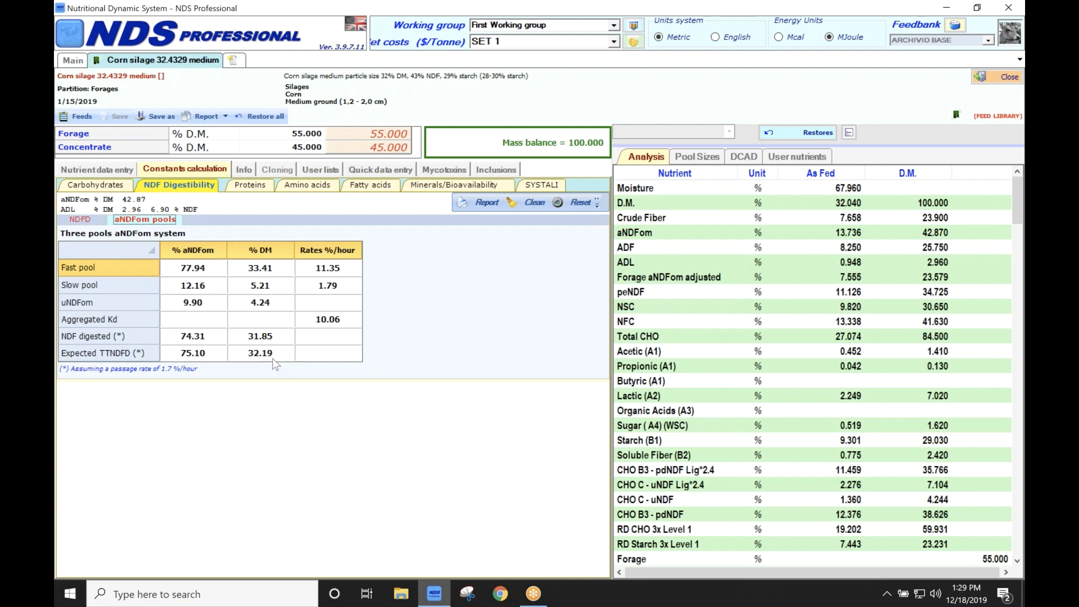
{"action": "left_click", "coordinate": [79, 219]}
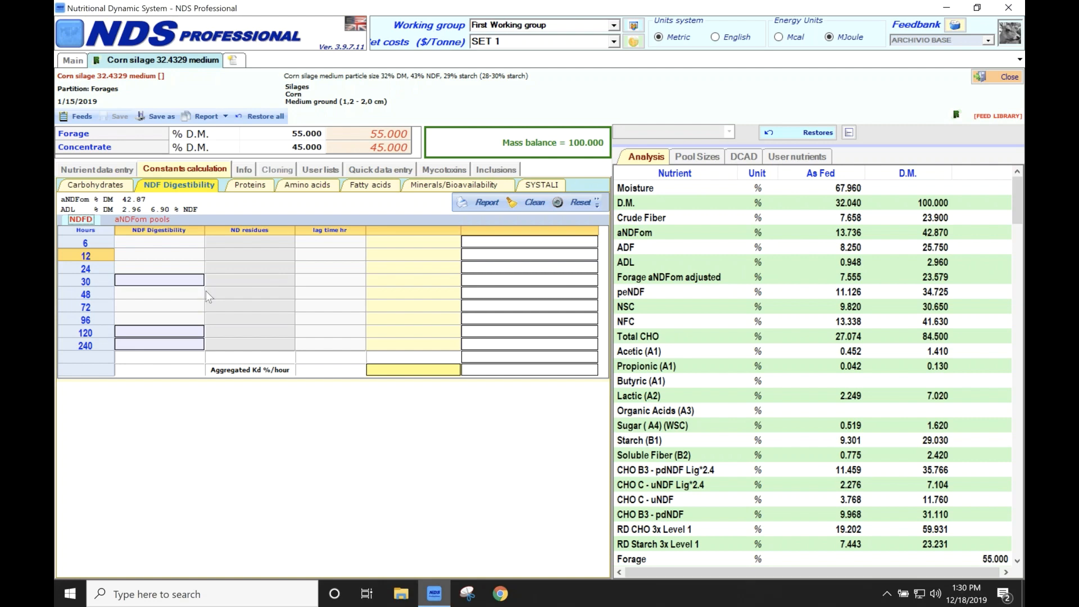
Enter digestibilities of 36.8 at 12 h and 46.5 in the time-point grid
{"action": "left_click", "coordinate": [159, 280]}
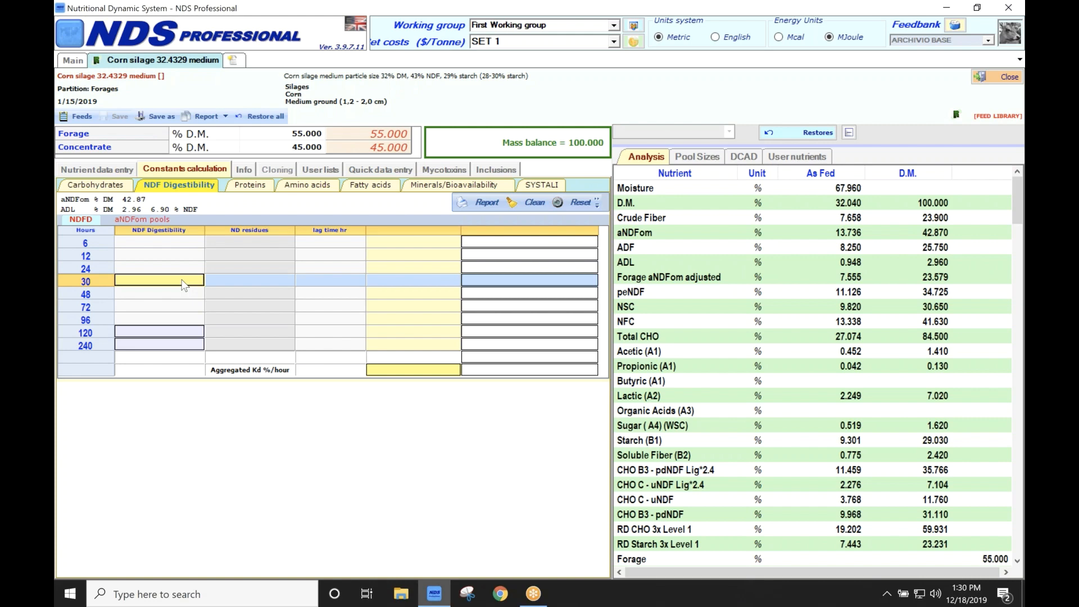
{"action": "mouse_move", "coordinate": [174, 261]}
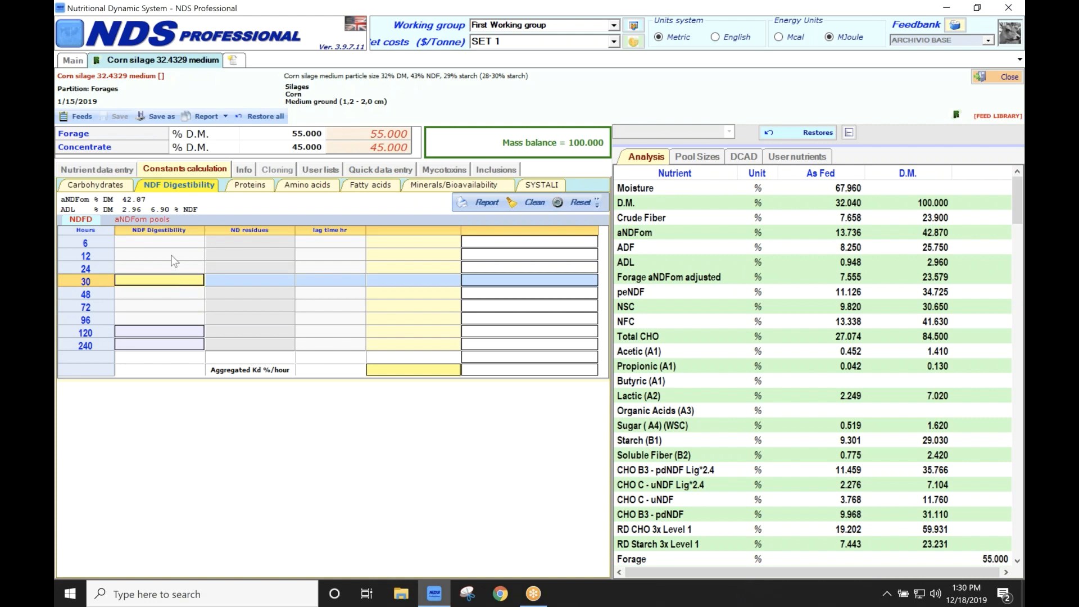
{"action": "left_click", "coordinate": [158, 256]}
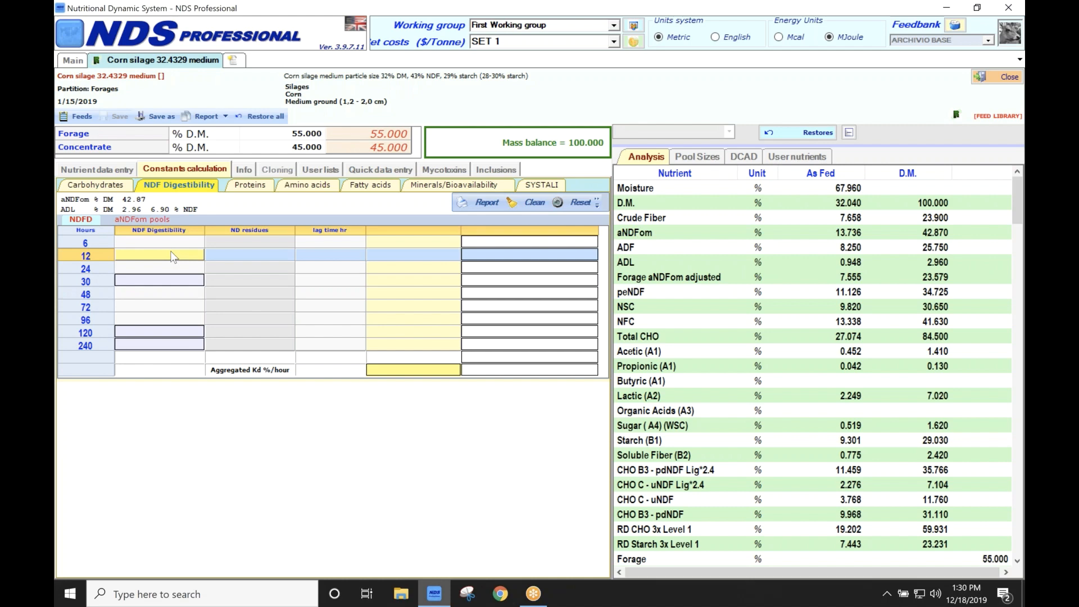
{"action": "type", "text": "36.800"}
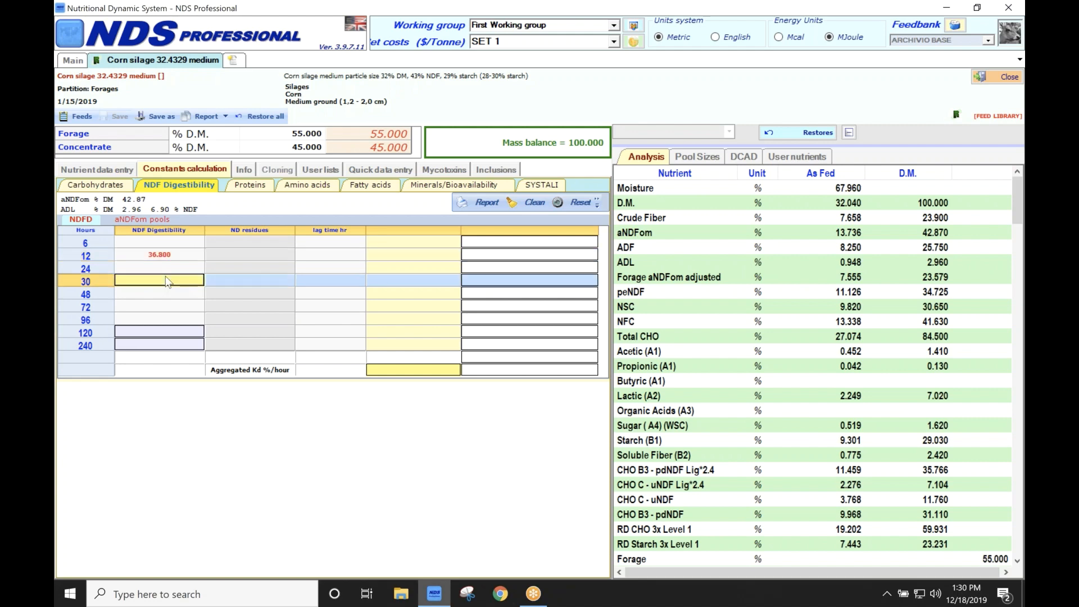
{"action": "type", "text": "46.500"}
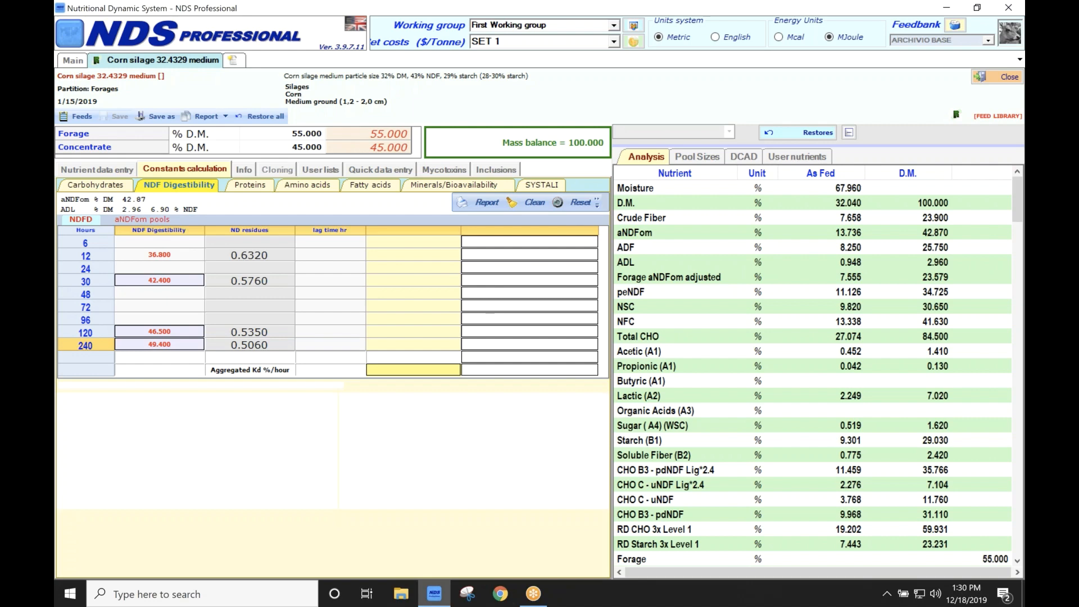
Drop the 12 h point so aggregated Kd recomputes to 9.33 %/hour
{"action": "left_click", "coordinate": [487, 201]}
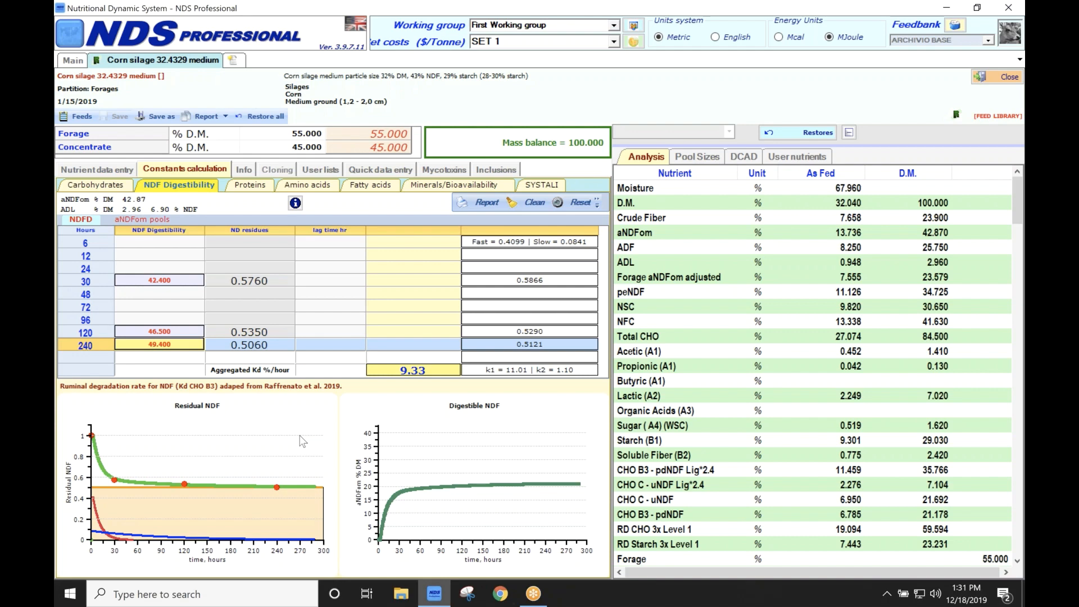
{"action": "mouse_move", "coordinate": [335, 422]}
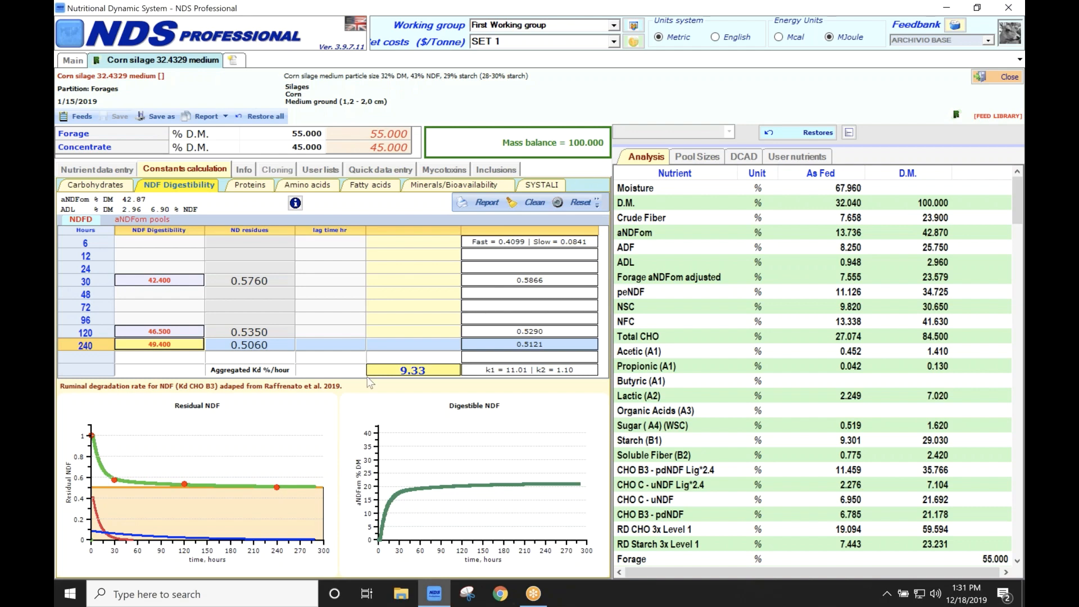
{"action": "mouse_move", "coordinate": [551, 362]}
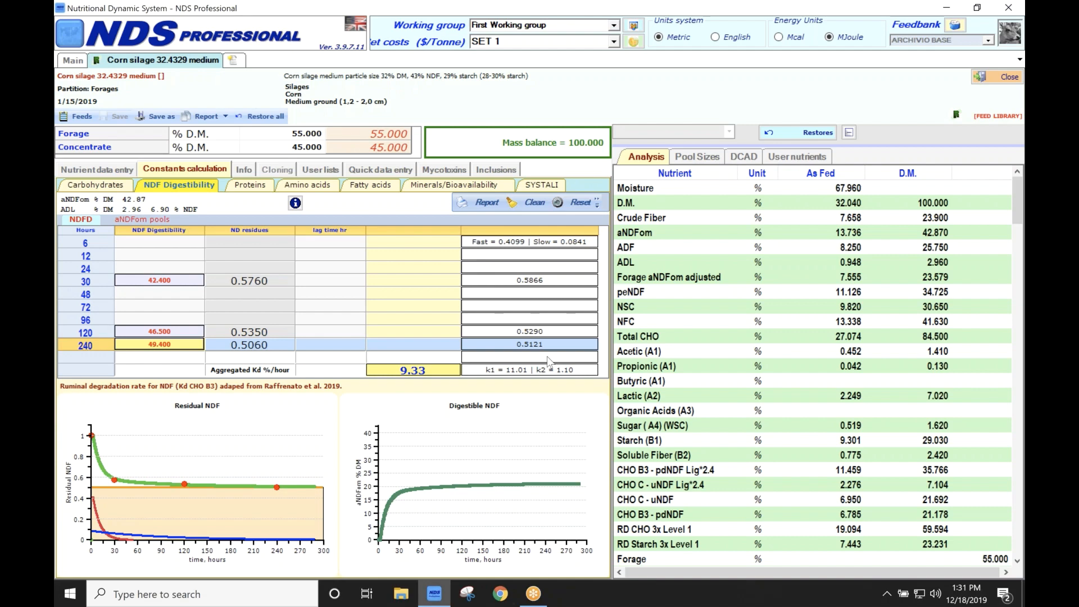
{"action": "mouse_move", "coordinate": [549, 361]}
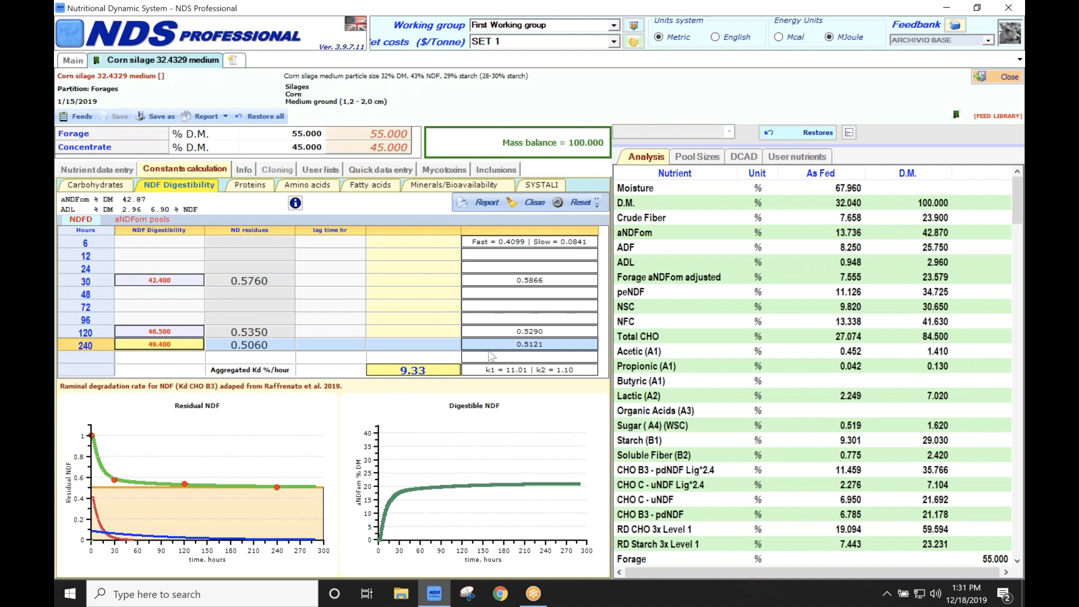
{"action": "mouse_move", "coordinate": [564, 393]}
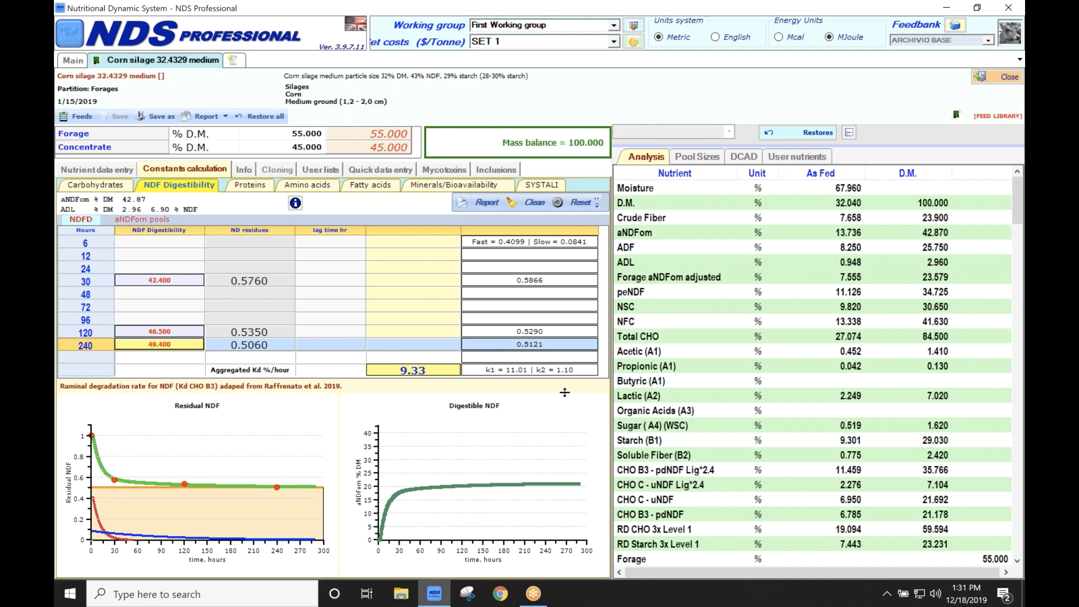
{"action": "mouse_move", "coordinate": [578, 392]}
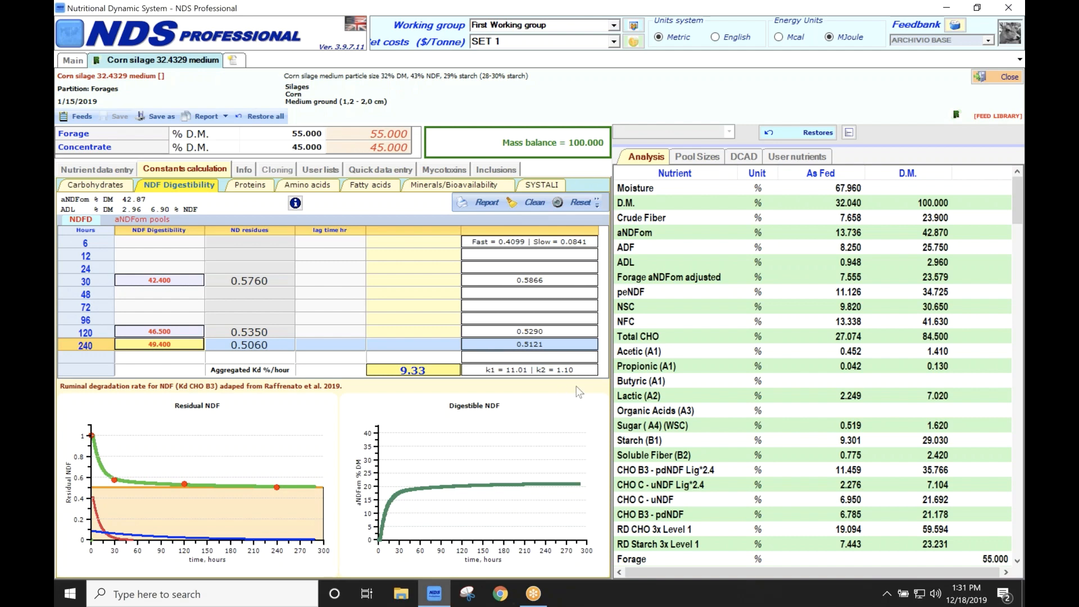
{"action": "mouse_move", "coordinate": [530, 394]}
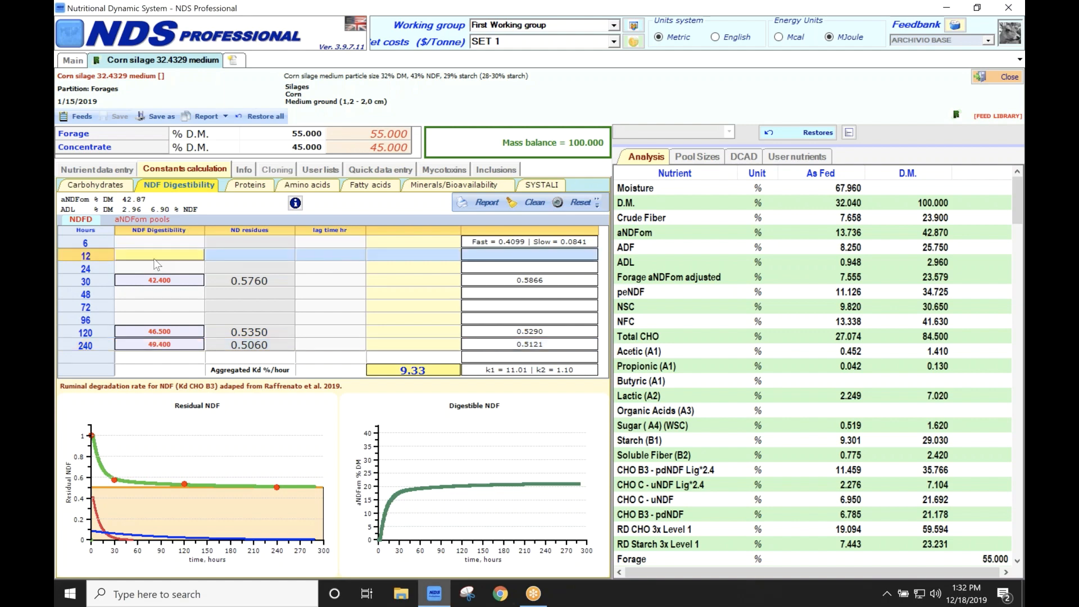
Re-enter 36.800 as the 12-hour digestibility, giving residue 0.6320
{"action": "type", "text": "3"}
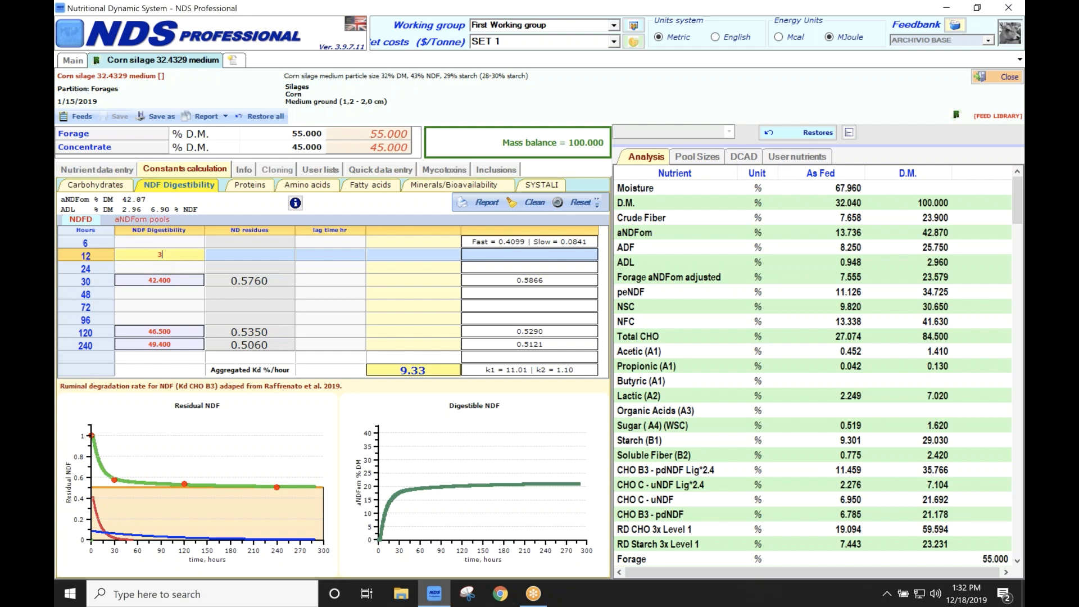
{"action": "type", "text": "36.800"}
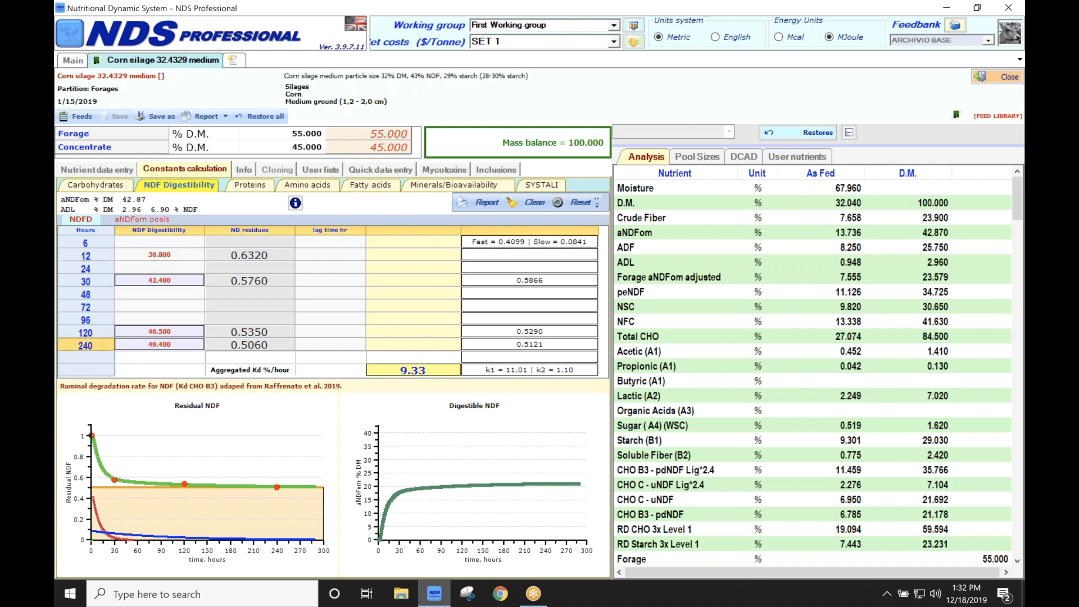